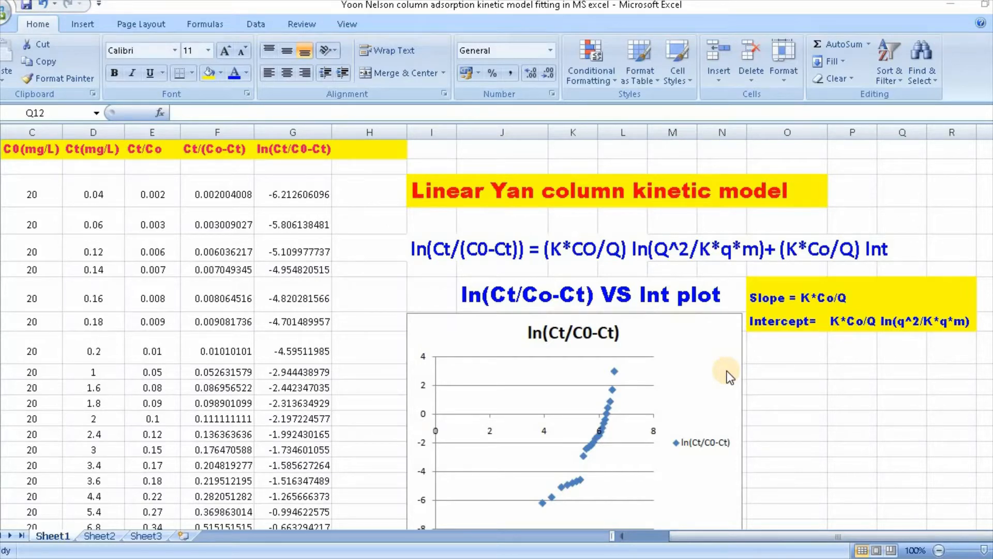
mouse_move(759, 358)
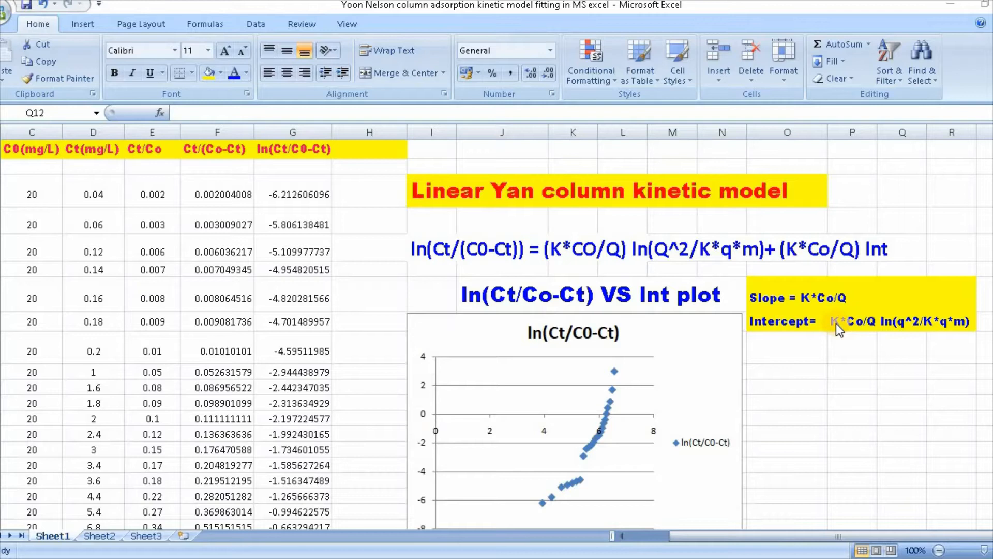
mouse_move(811, 197)
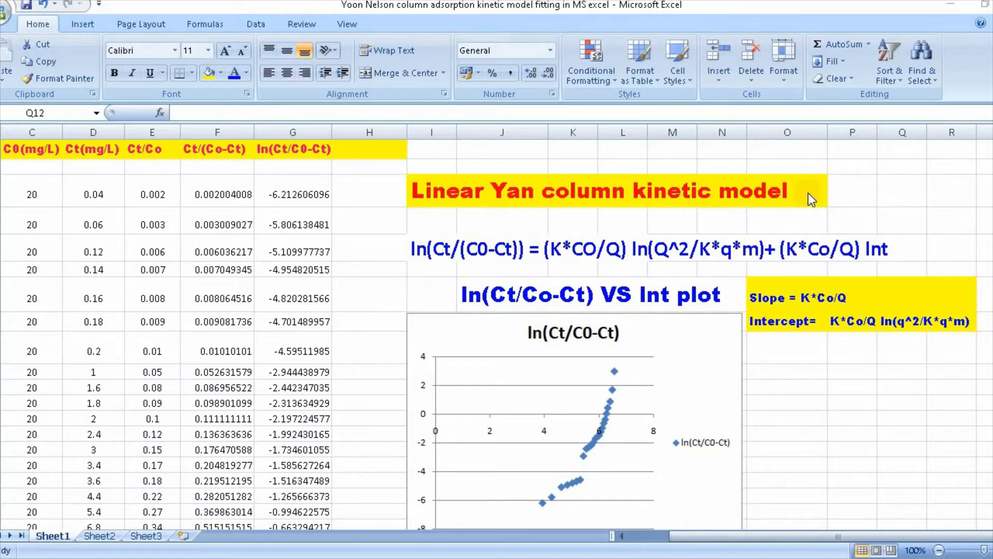
mouse_move(833, 197)
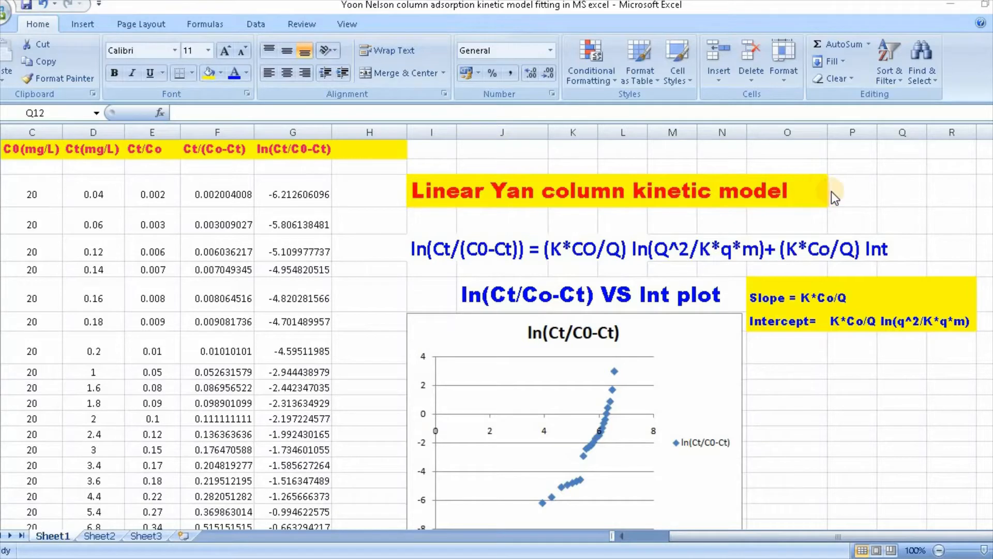
mouse_move(470, 213)
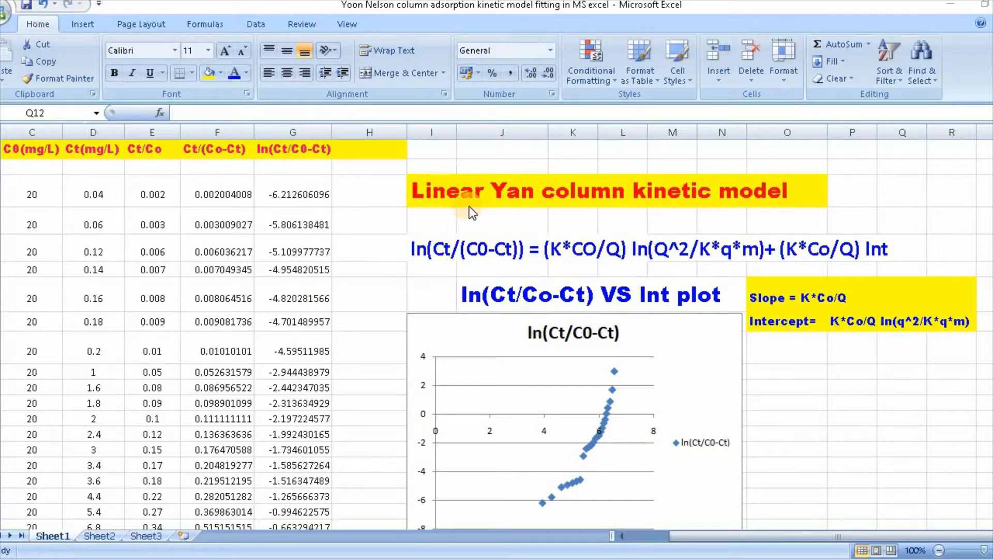
mouse_move(360, 279)
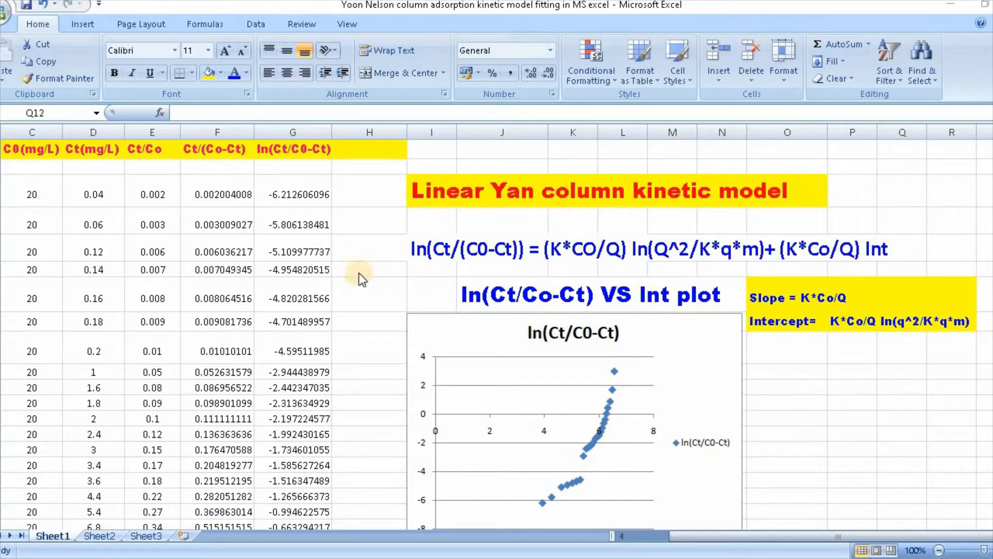
mouse_move(410, 267)
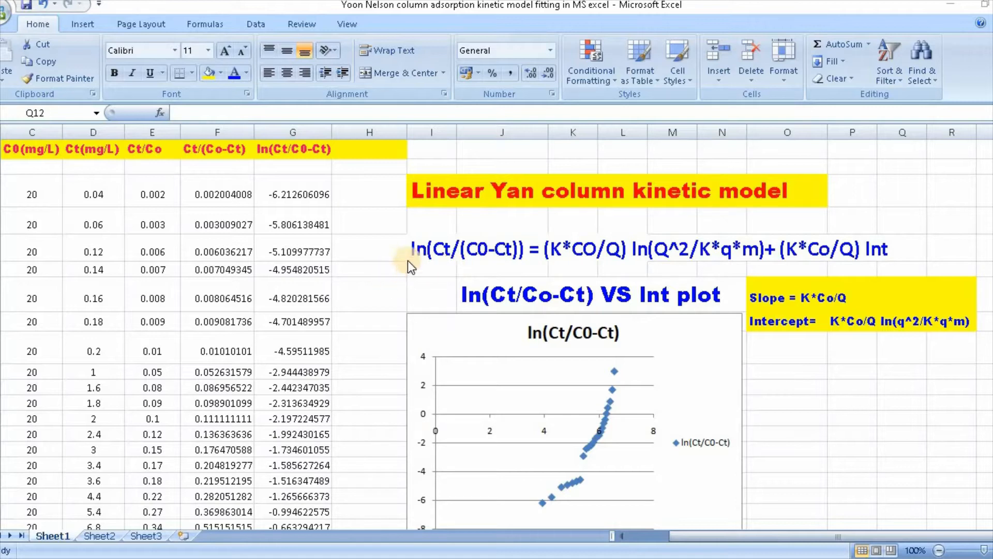
mouse_move(487, 269)
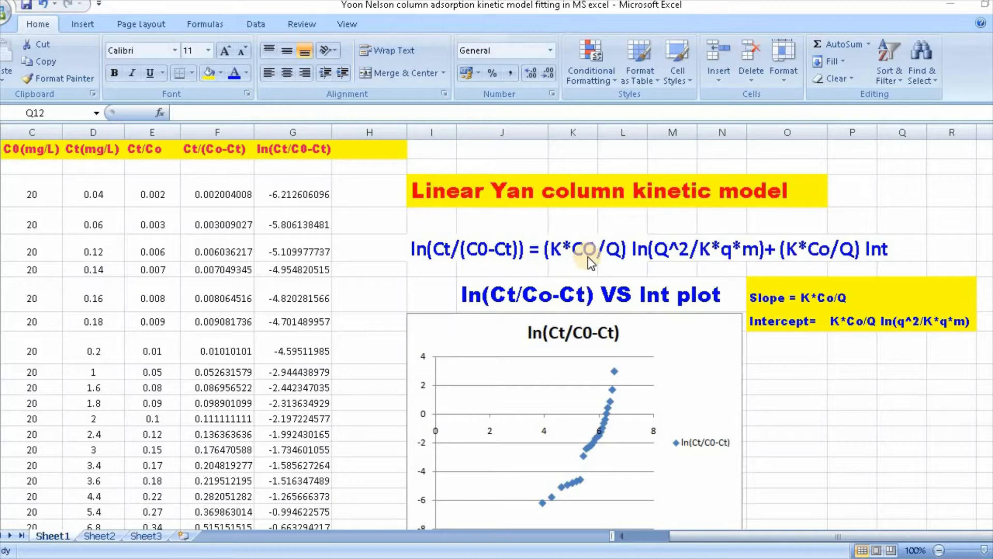
mouse_move(581, 267)
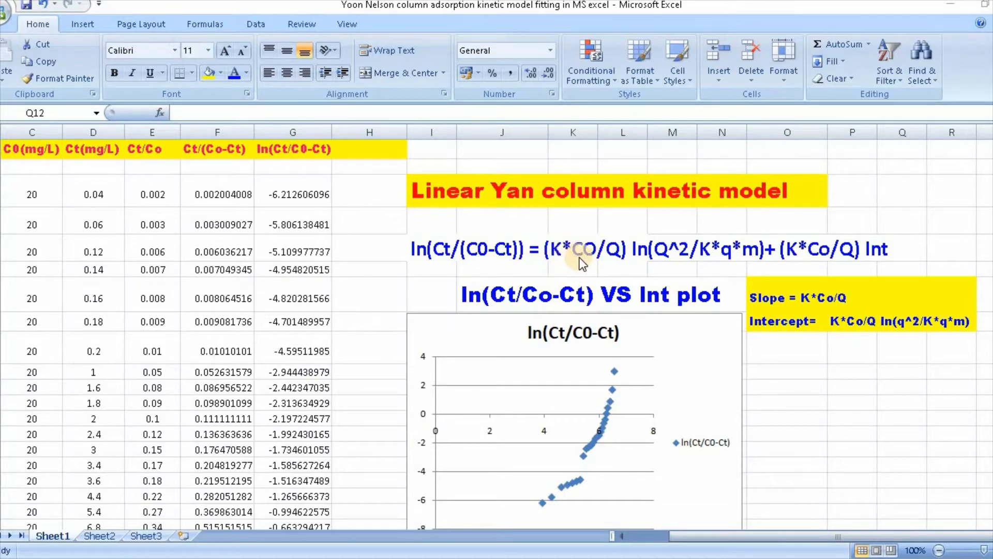
mouse_move(652, 259)
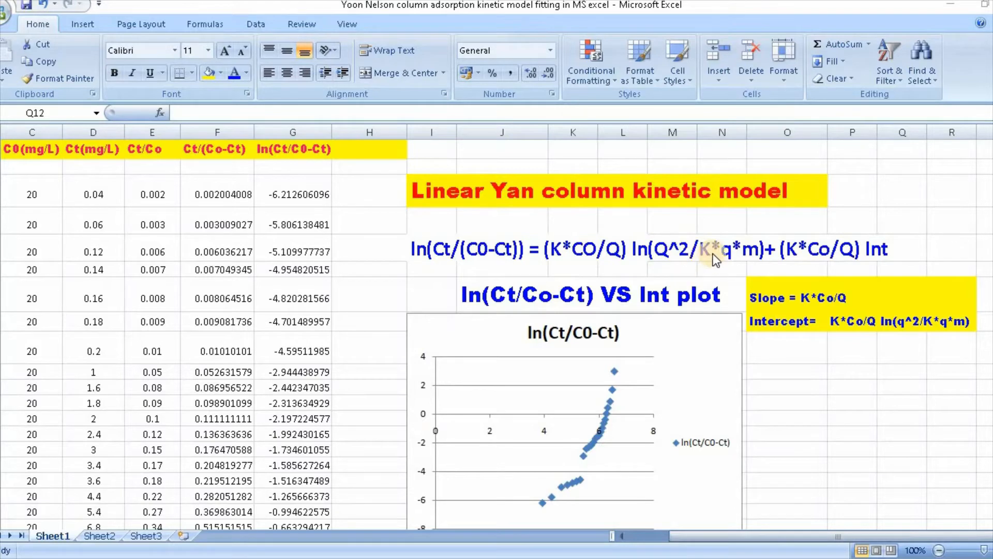
mouse_move(746, 259)
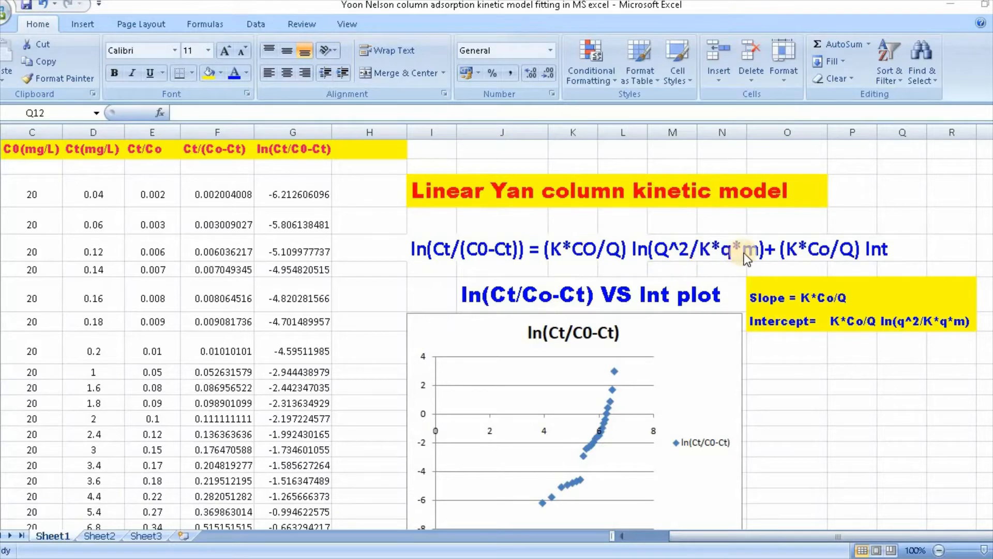
mouse_move(780, 265)
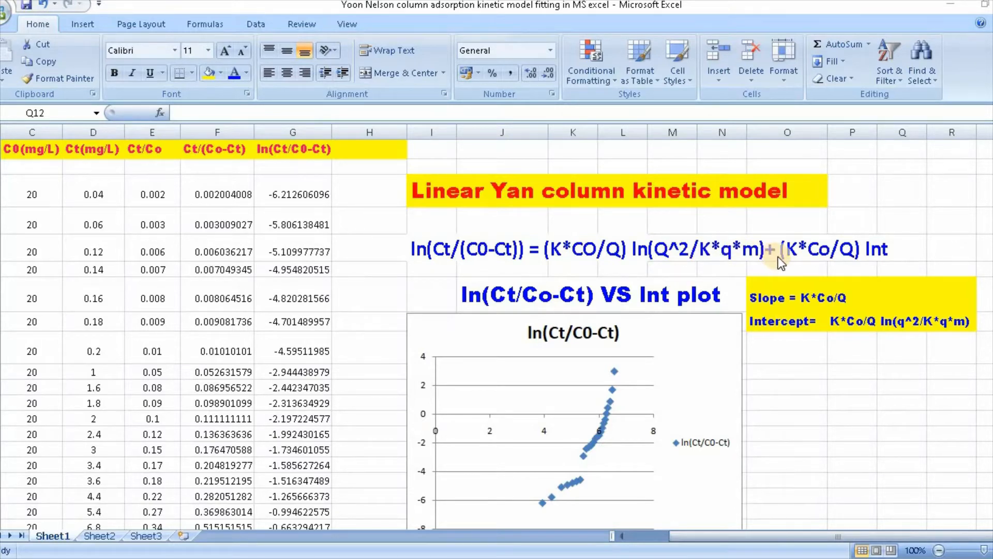
mouse_move(811, 260)
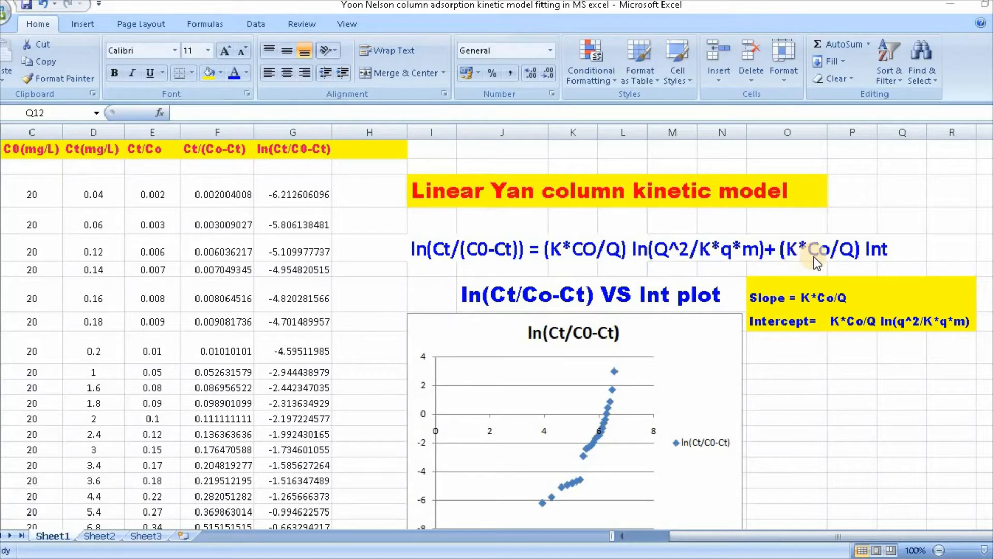
mouse_move(846, 259)
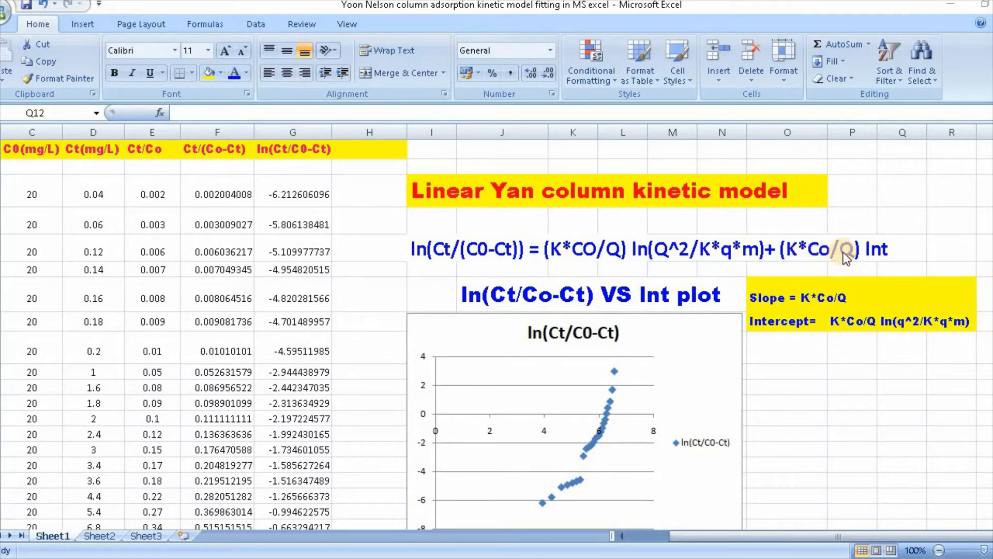
mouse_move(627, 296)
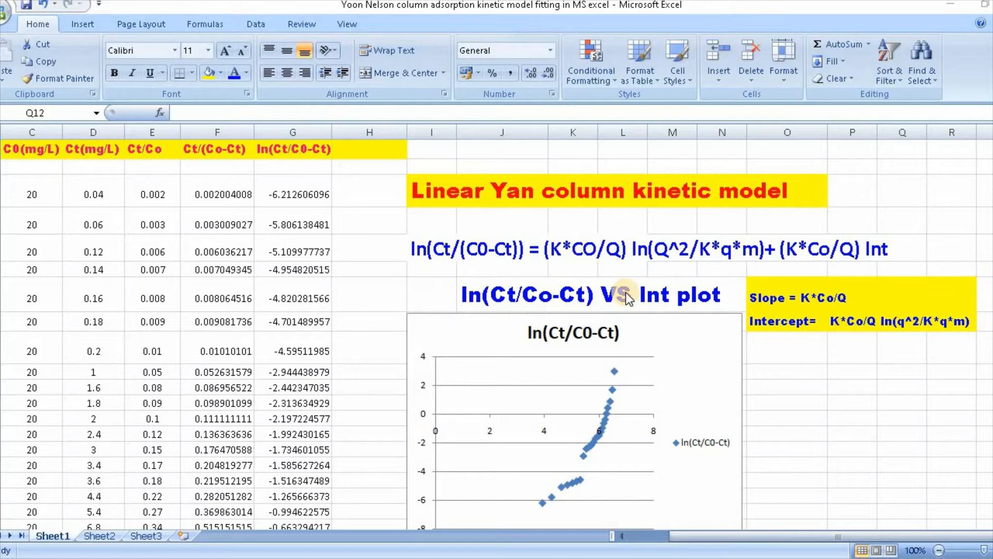
mouse_move(876, 252)
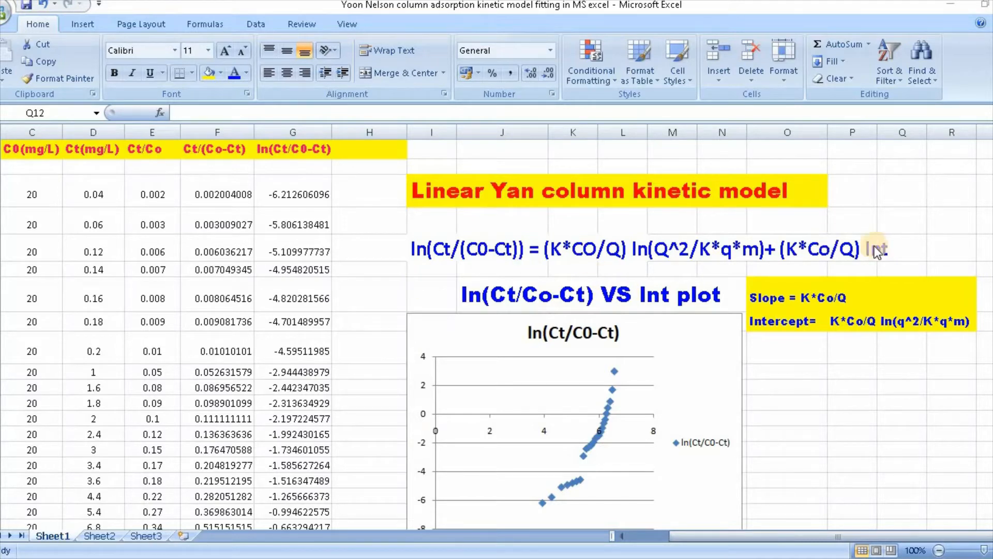
mouse_move(462, 298)
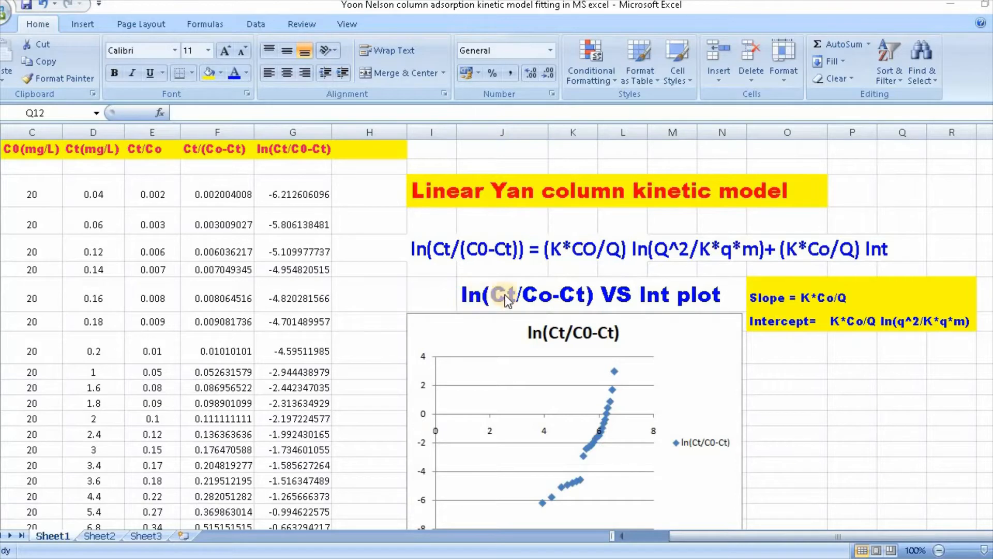
mouse_move(574, 300)
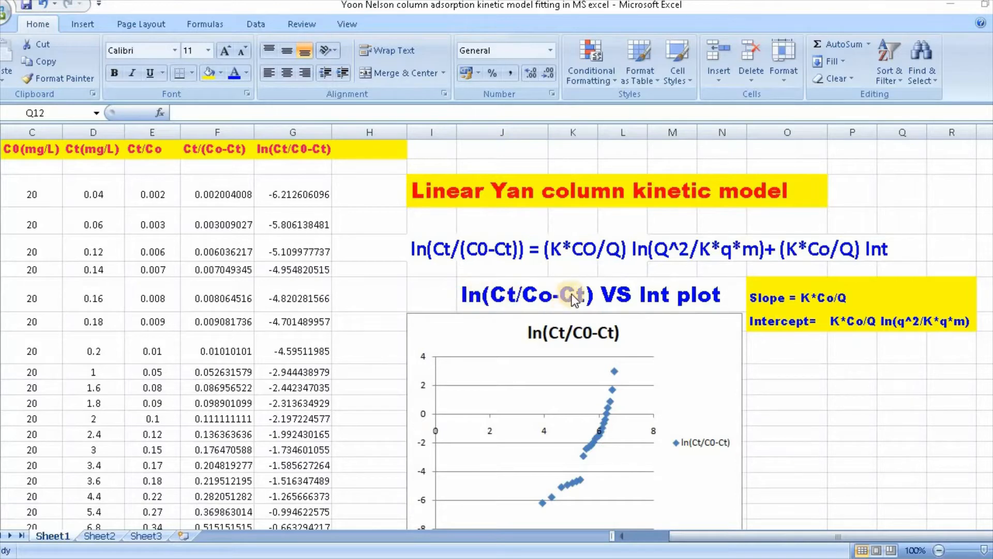
mouse_move(726, 309)
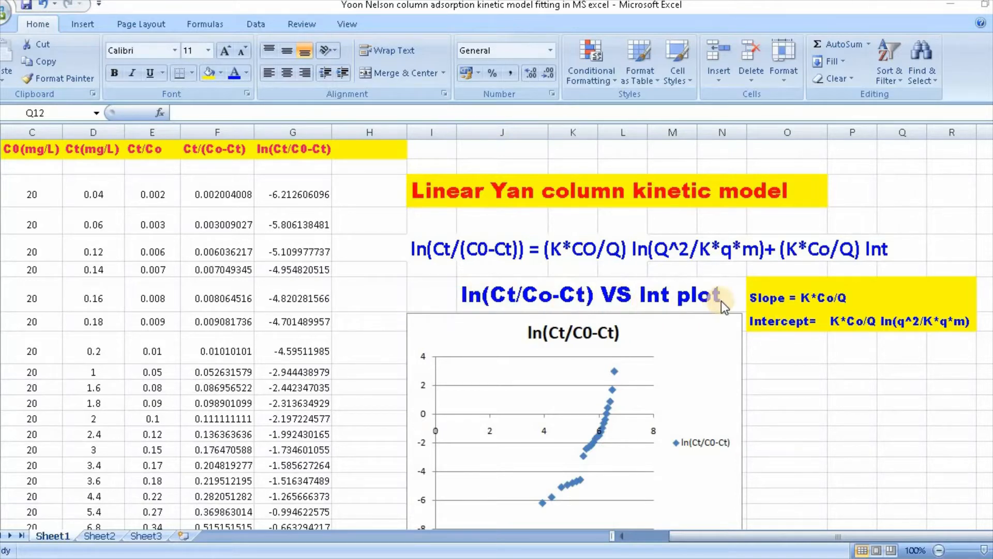
mouse_move(807, 312)
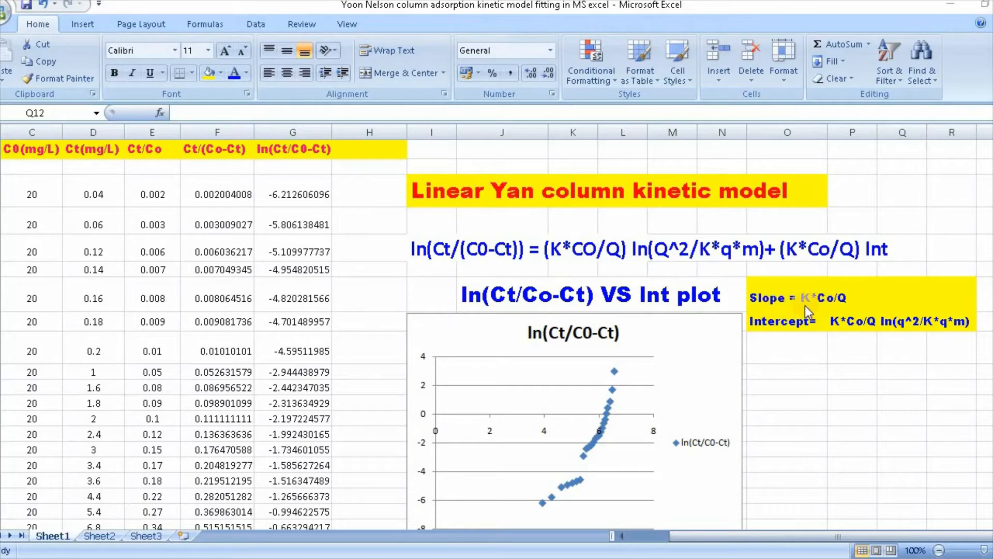
mouse_move(824, 305)
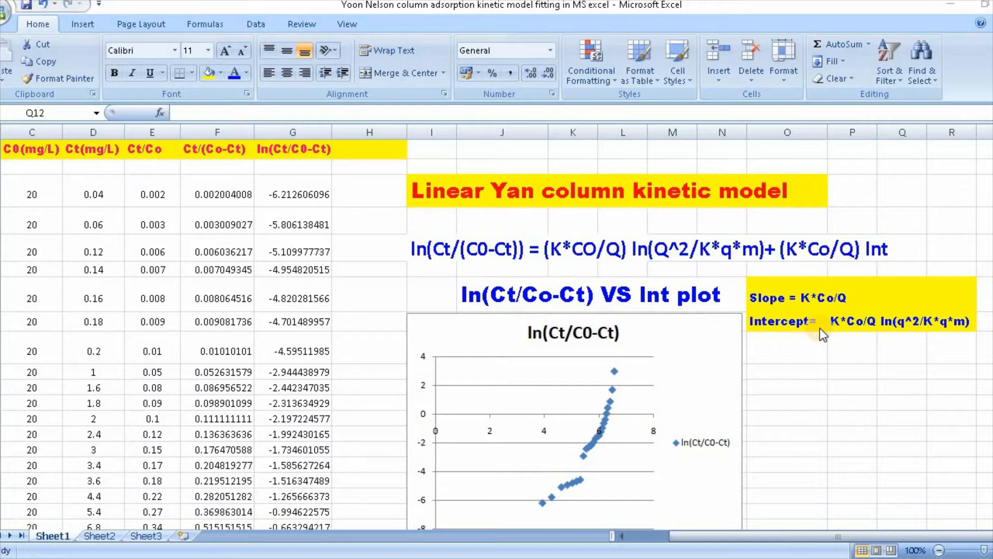
mouse_move(878, 337)
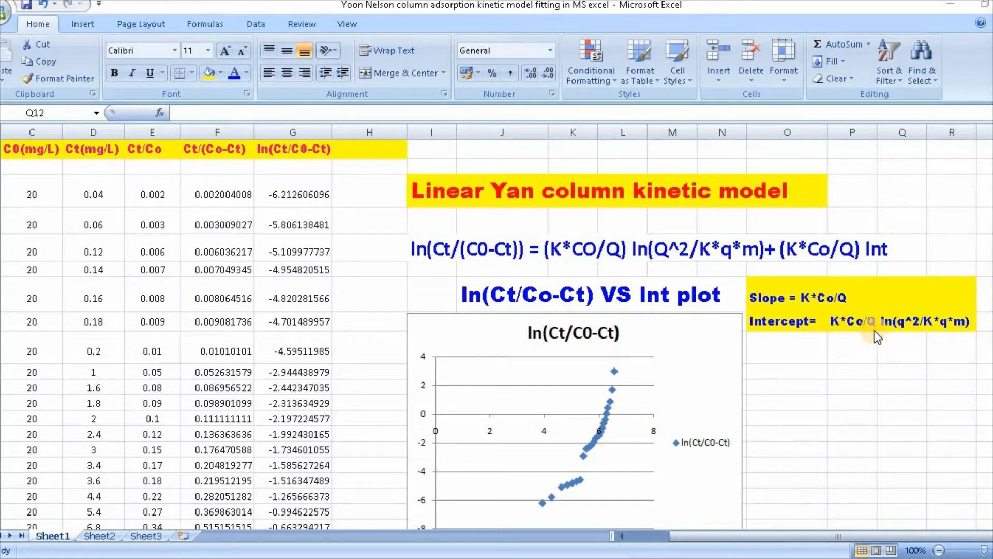
mouse_move(907, 336)
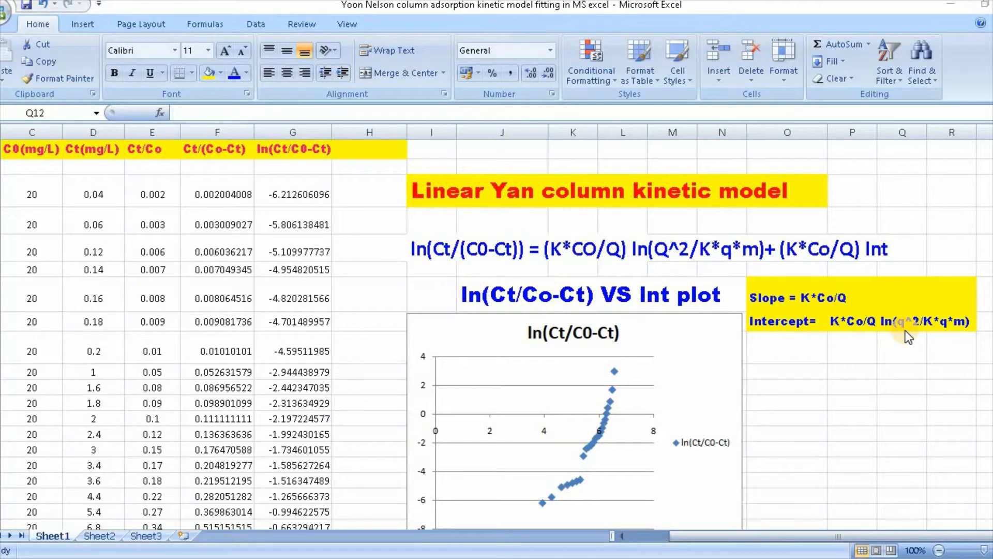
mouse_move(917, 376)
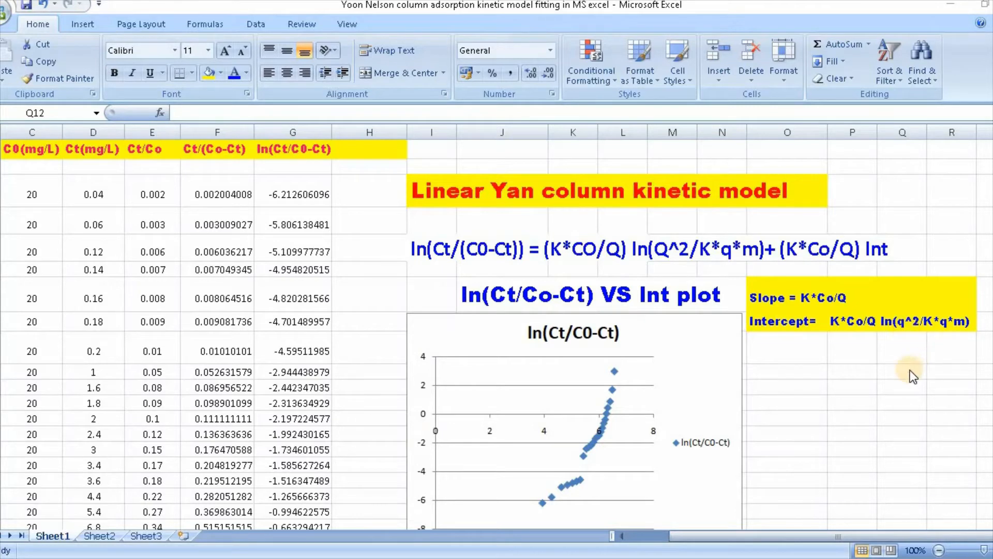
mouse_move(766, 281)
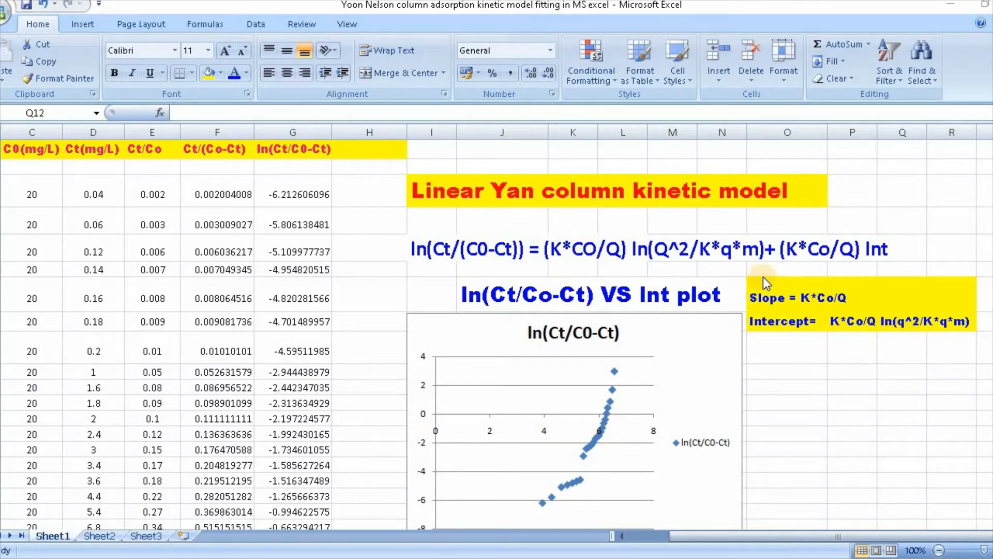
mouse_move(662, 267)
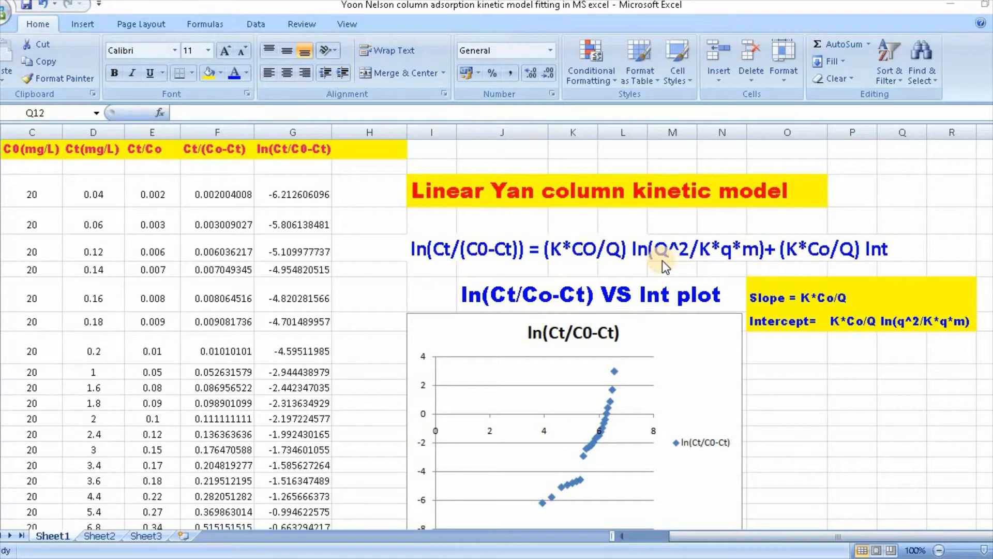
mouse_move(438, 311)
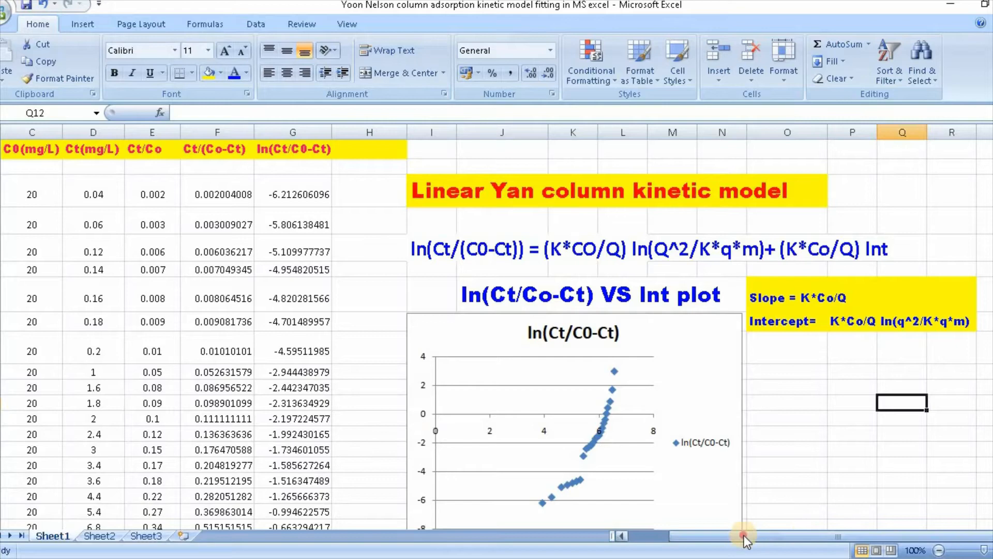
mouse_move(761, 539)
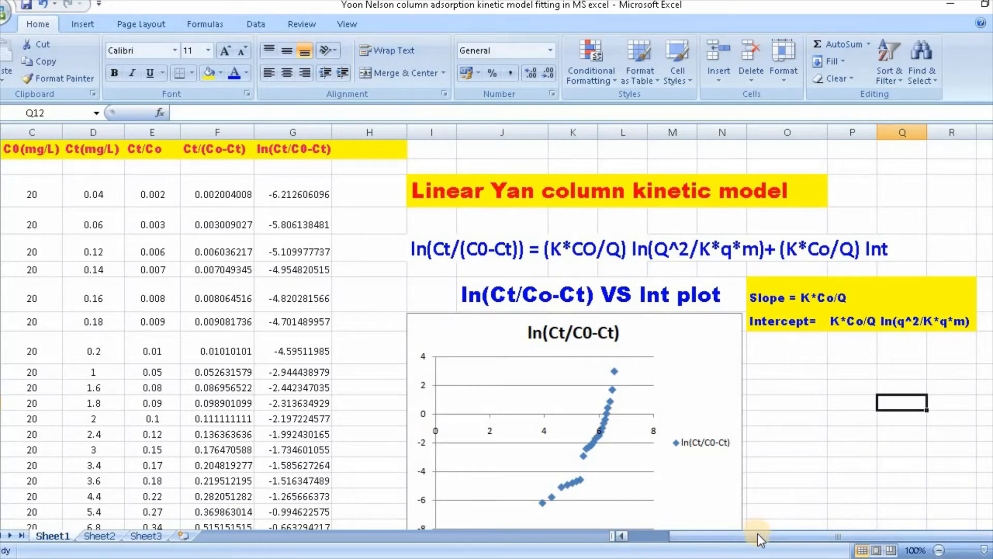
Enter =LN(A3) in B3 to take the natural log of Time(min) and fill it down column B.
scroll("left", 3)
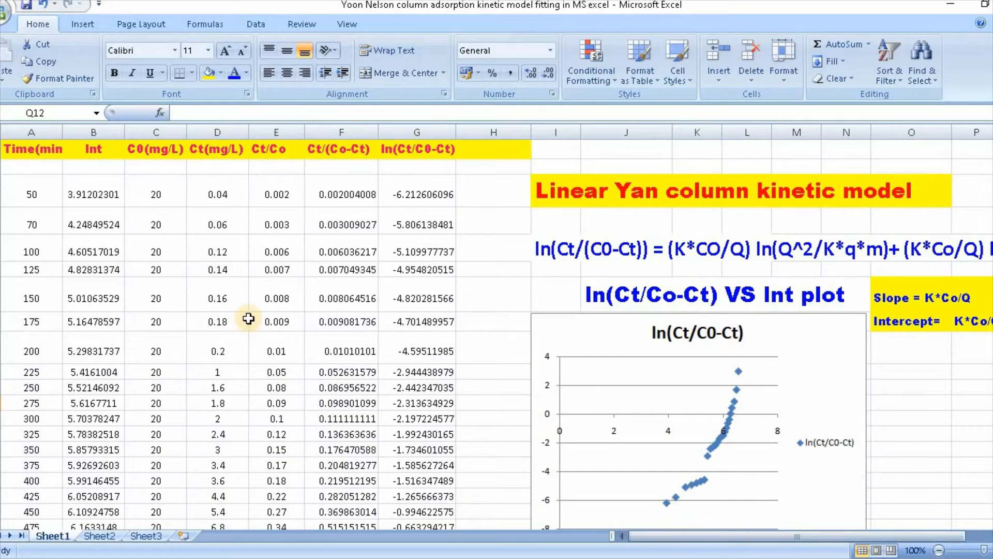
mouse_move(23, 221)
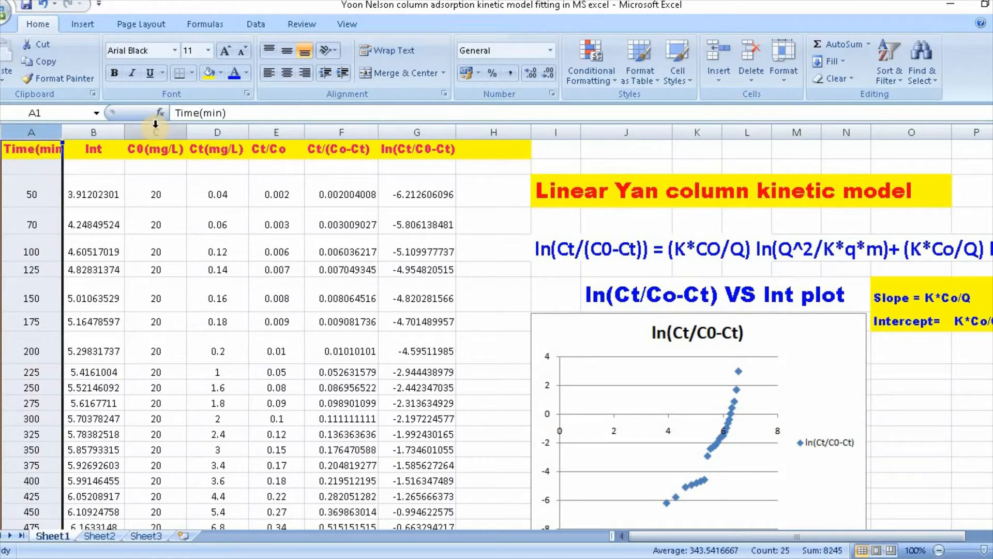
left_click(155, 132)
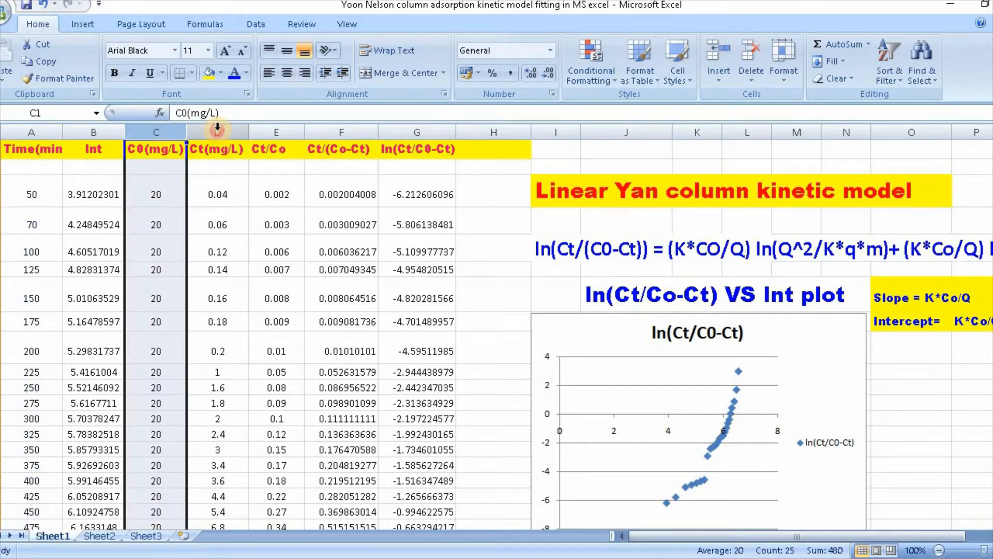
left_click(218, 132)
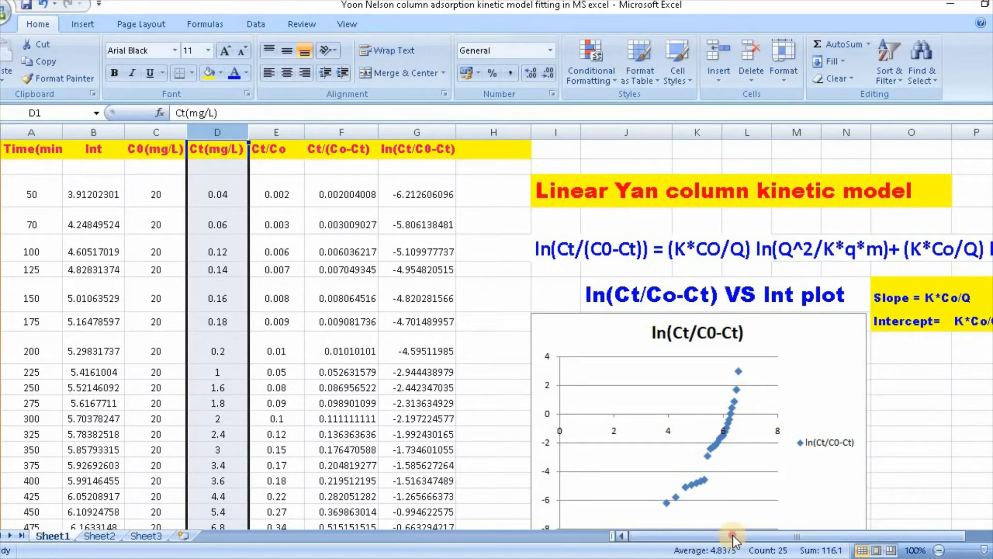
scroll("right", 3)
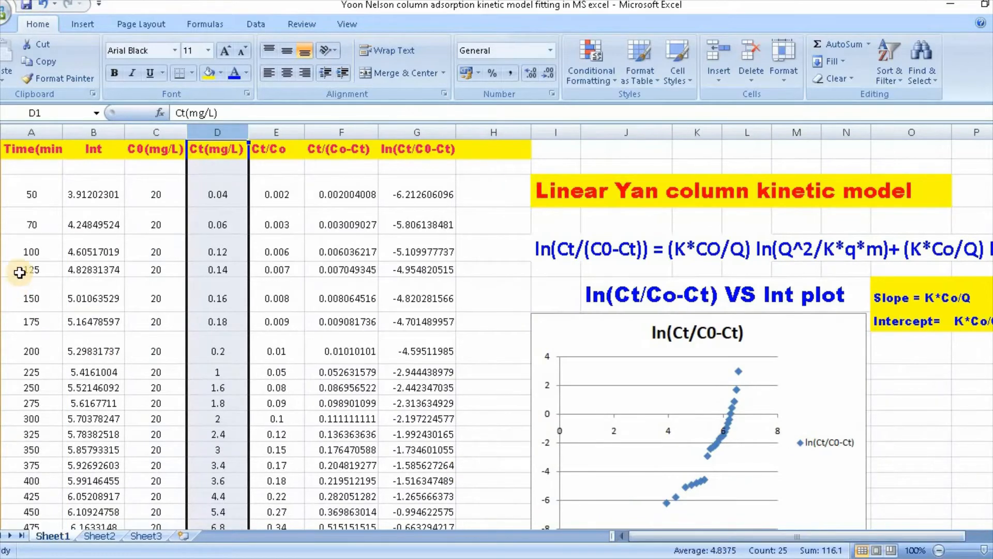
mouse_move(102, 149)
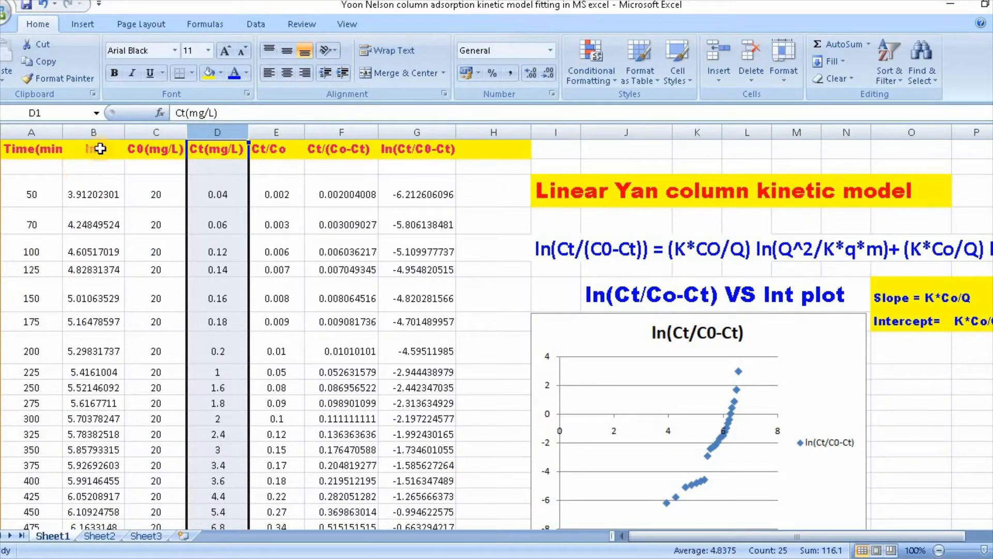
type("=LN(A3)")
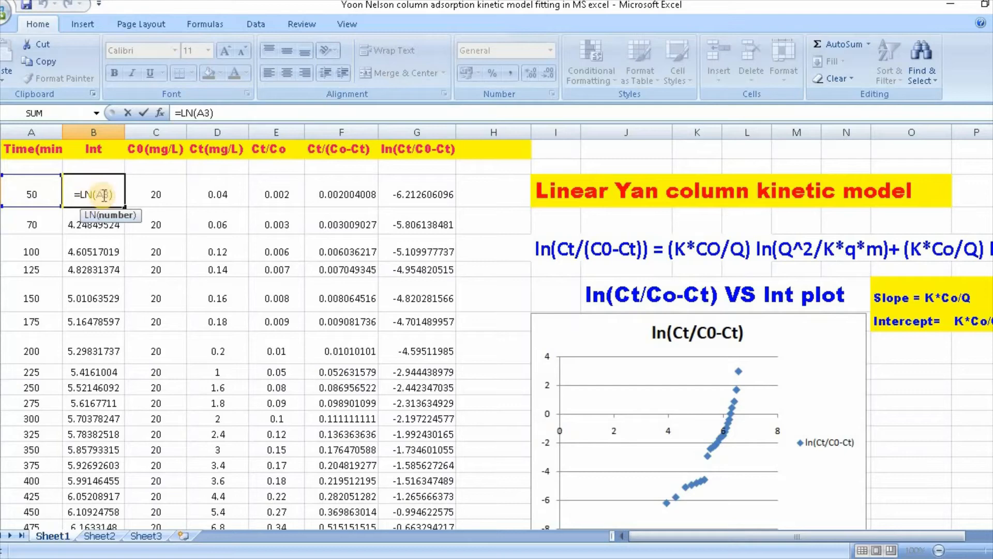
key("Enter")
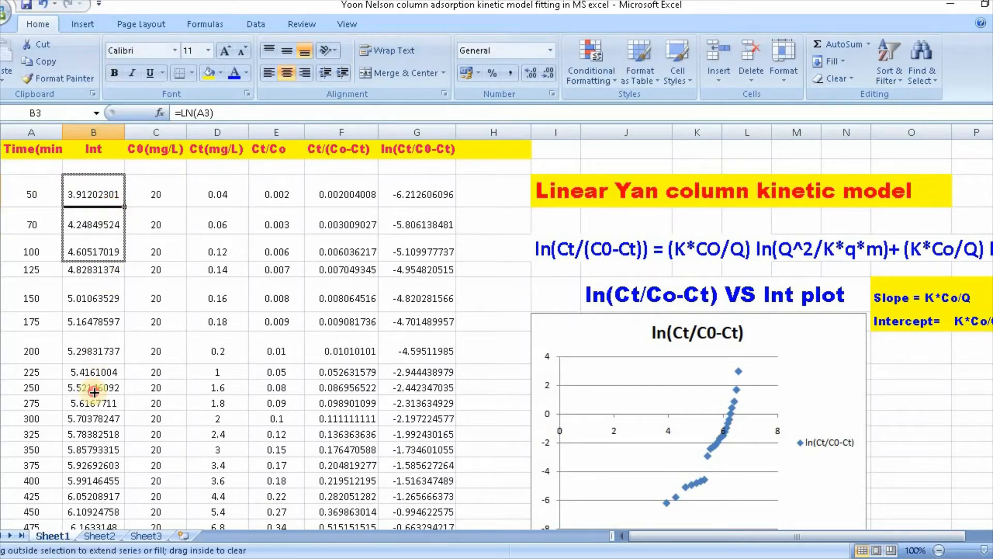
scroll("down", 3)
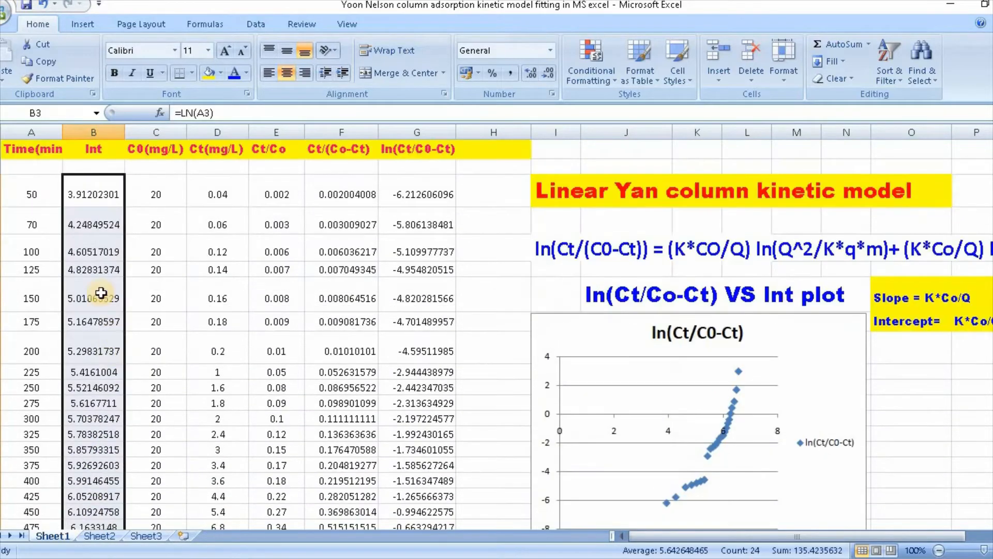
mouse_move(311, 172)
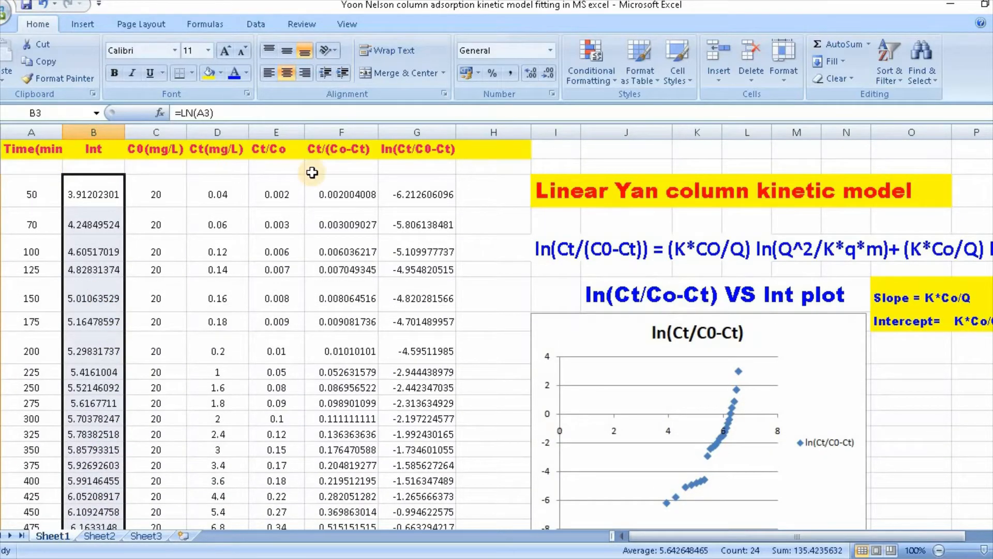
mouse_move(270, 176)
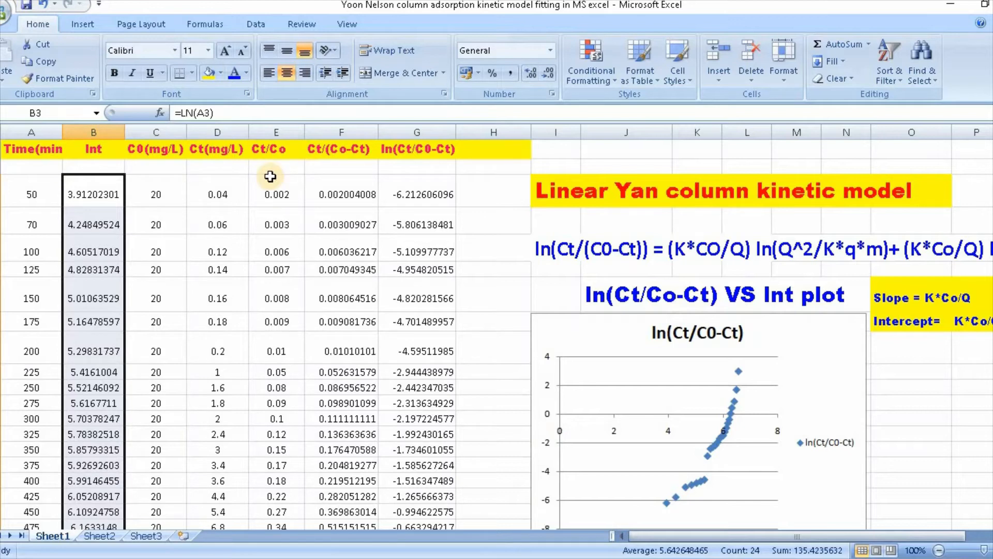
mouse_move(341, 154)
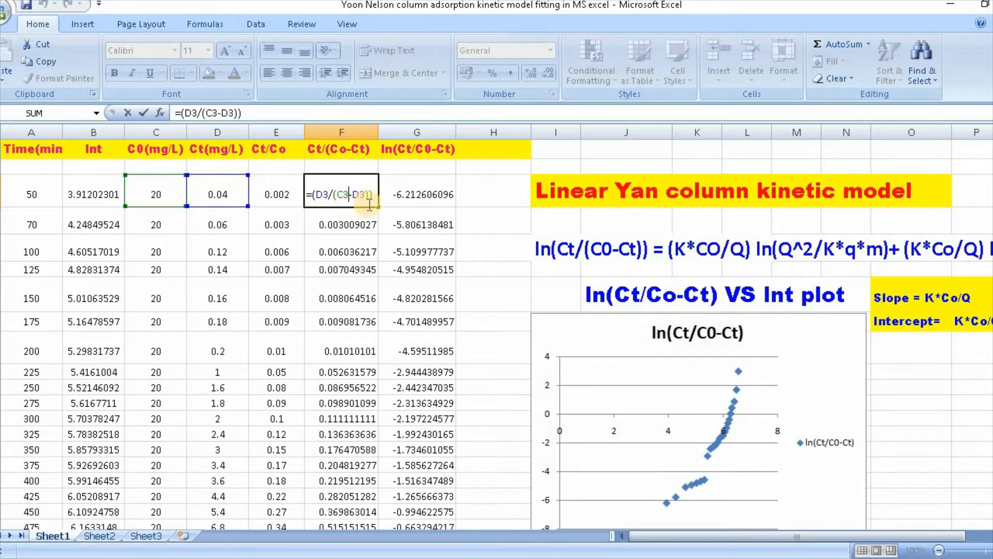
Confirm =(D3/(C3-D3)) in F3 and fill it down column F to the last data row.
key("Enter")
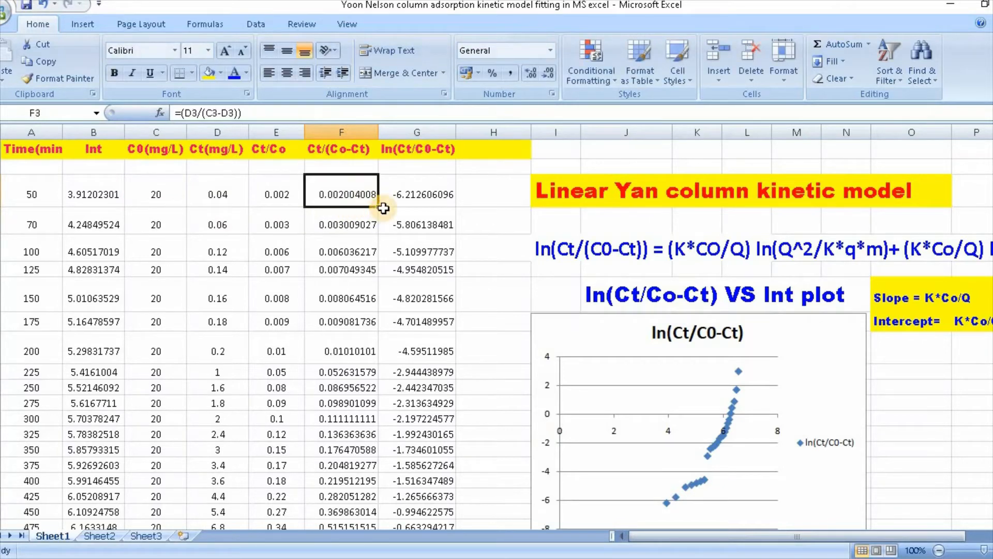
scroll("down", 3)
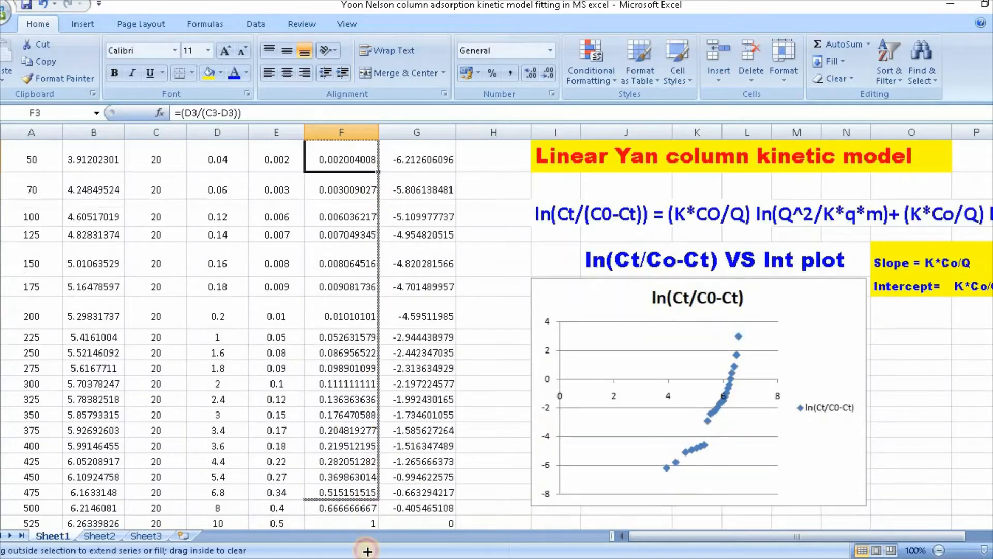
scroll("down", 3)
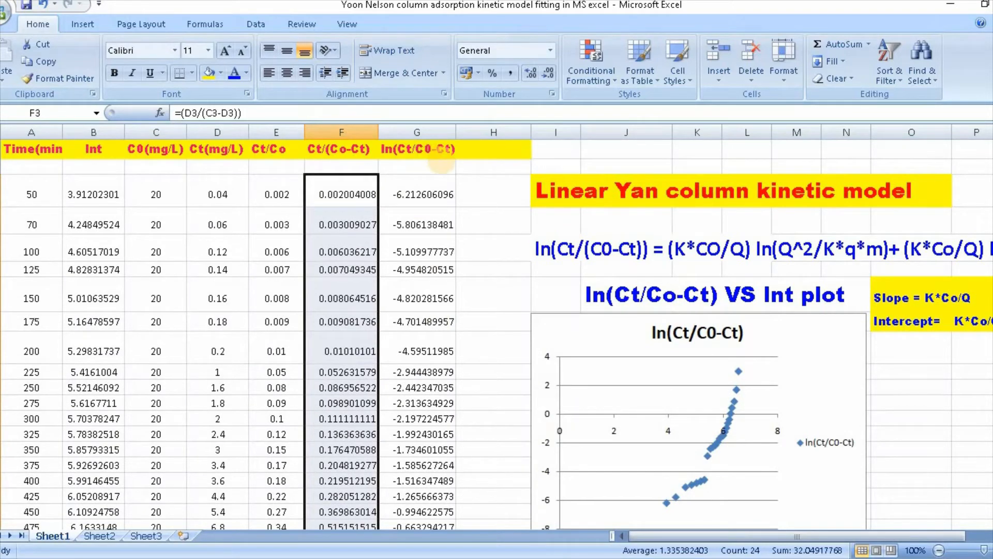
mouse_move(414, 161)
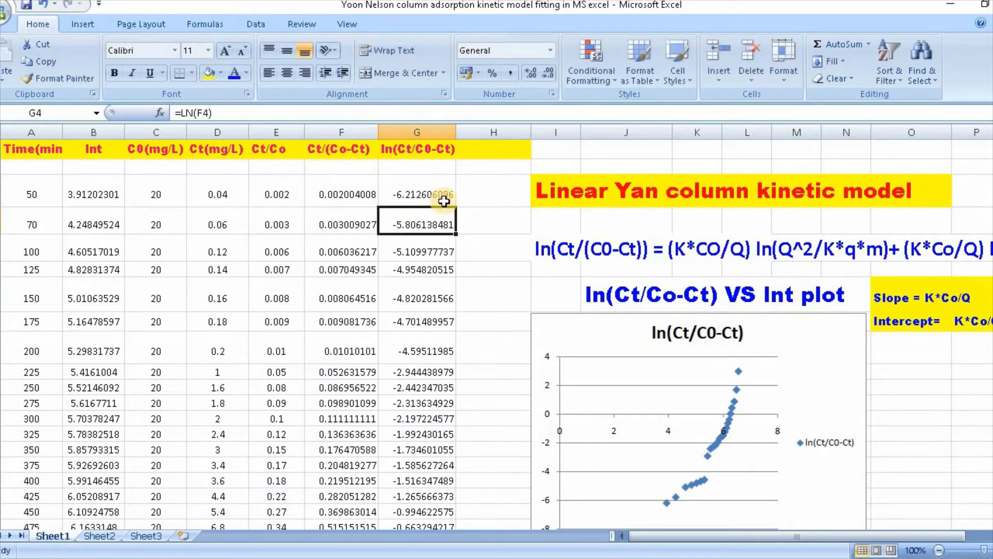
Check =LN(F3) in G3 and its fill down column G through the last data row.
left_click(417, 194)
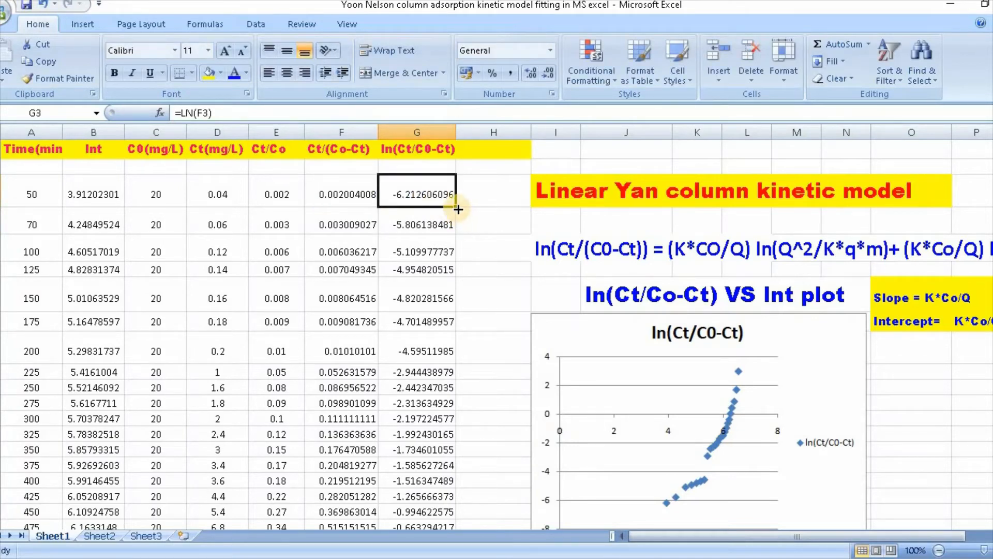
scroll("down", 3)
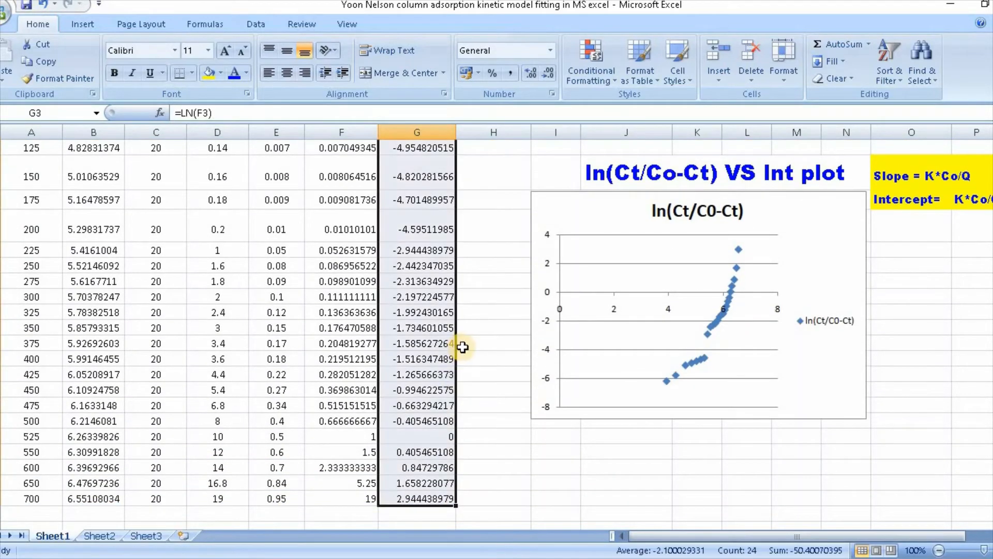
scroll("up", 3)
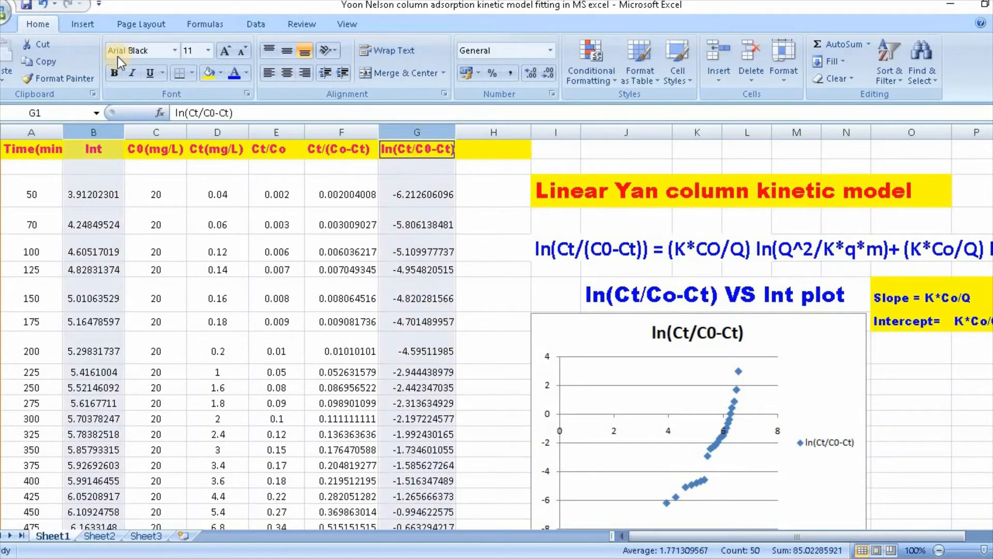
Show the Insert ribbon's chart options beside the existing scatter plot.
left_click(82, 24)
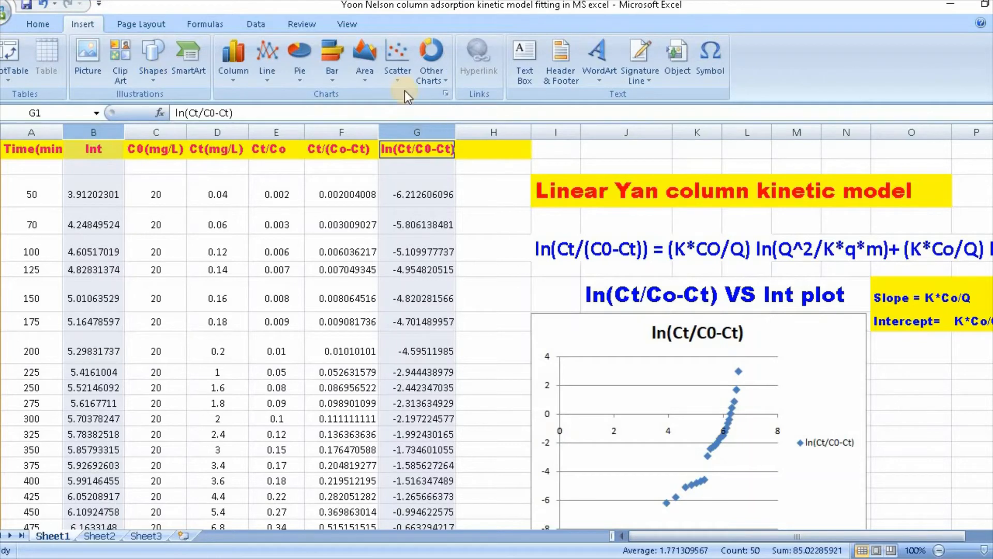
scroll("down", 3)
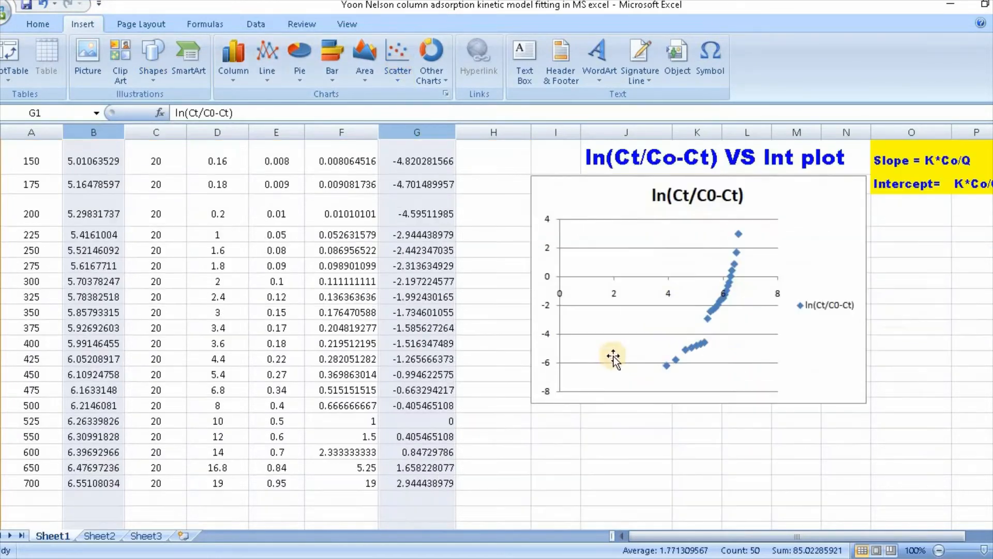
mouse_move(772, 259)
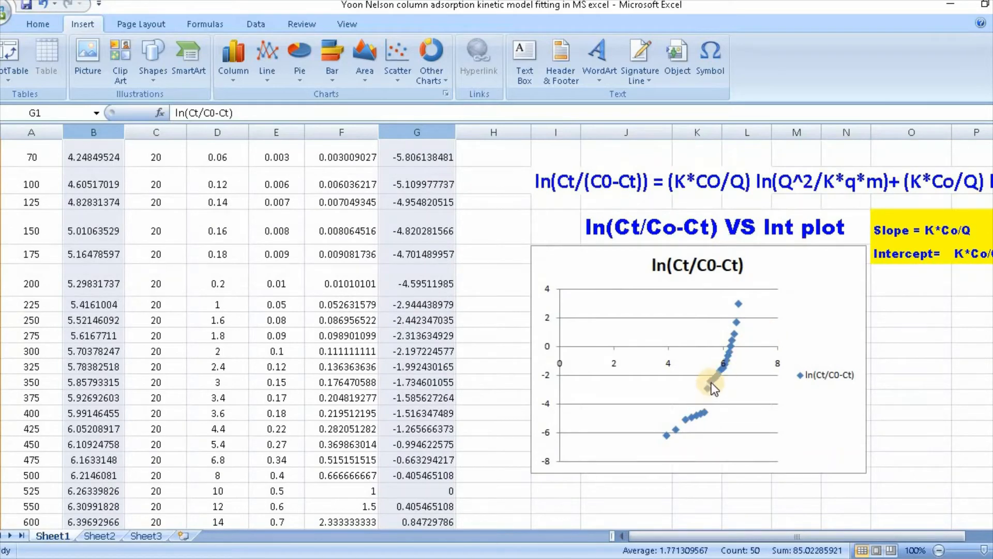
Add a linear trendline through the ln(Ct/(C0-Ct)) scatter points via Chart Tools Layout.
left_click(709, 384)
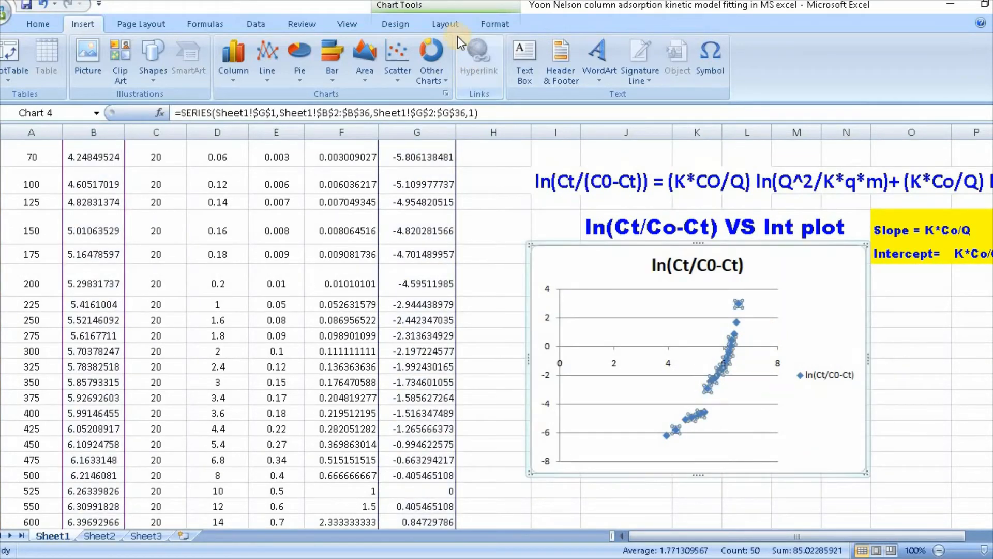
left_click(445, 24)
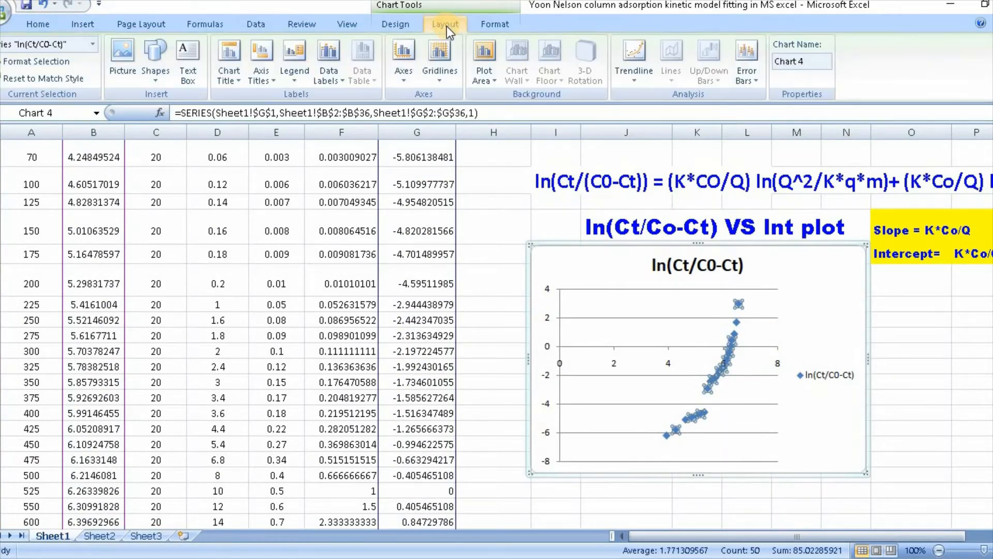
left_click(633, 57)
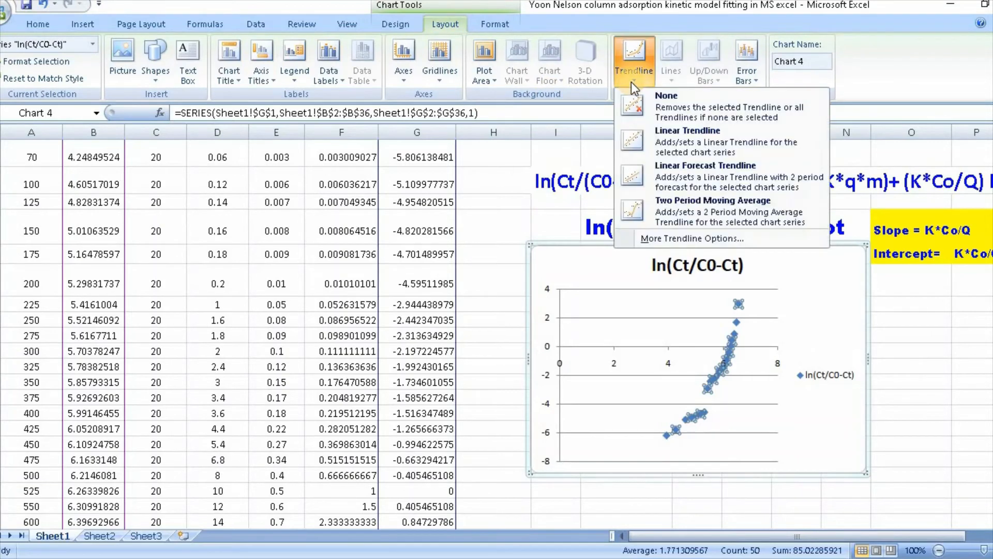
mouse_move(669, 147)
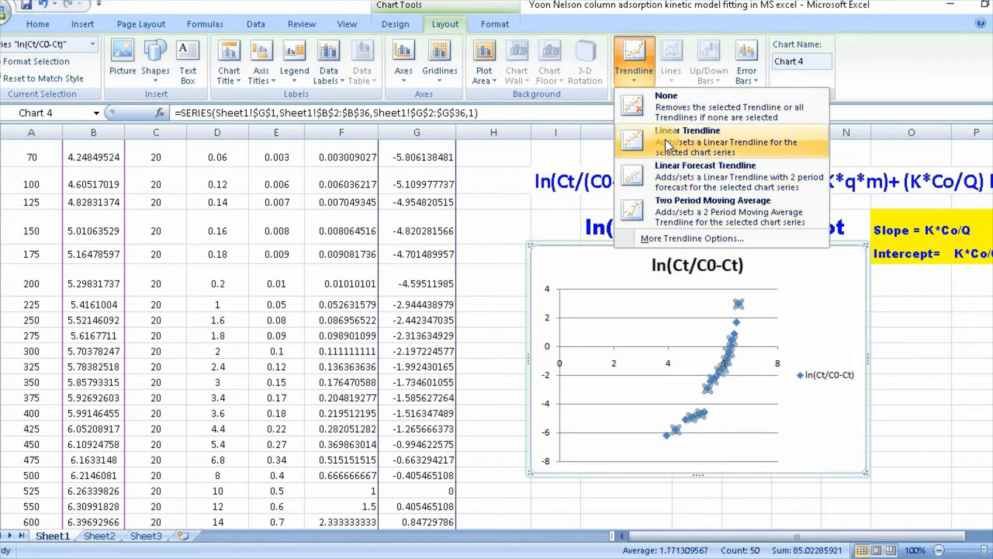
left_click(687, 137)
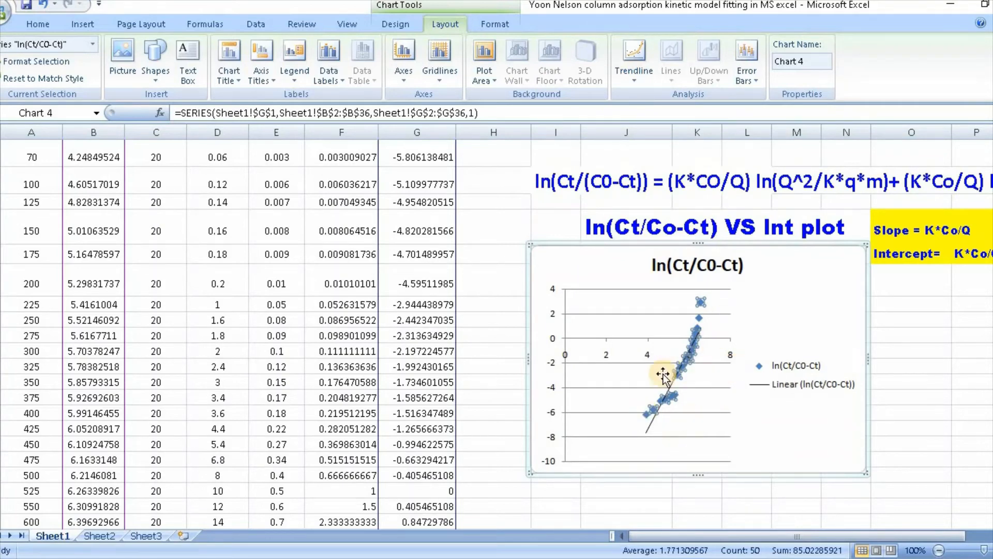
mouse_move(635, 57)
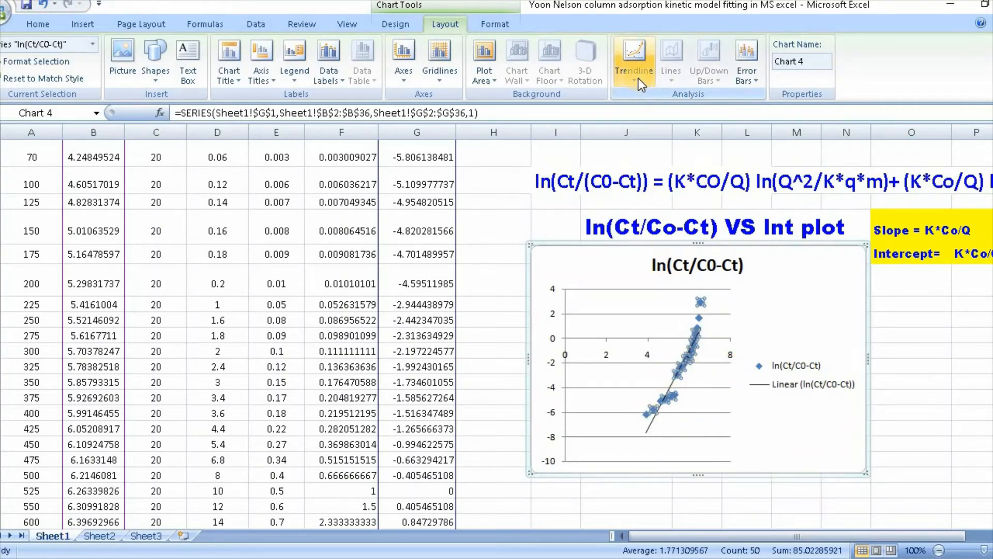
left_click(633, 60)
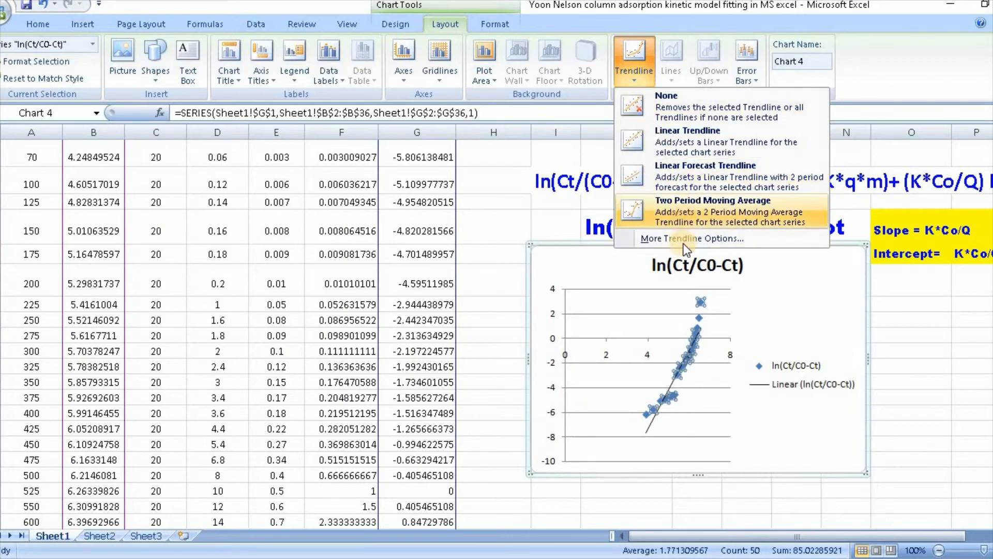
left_click(693, 222)
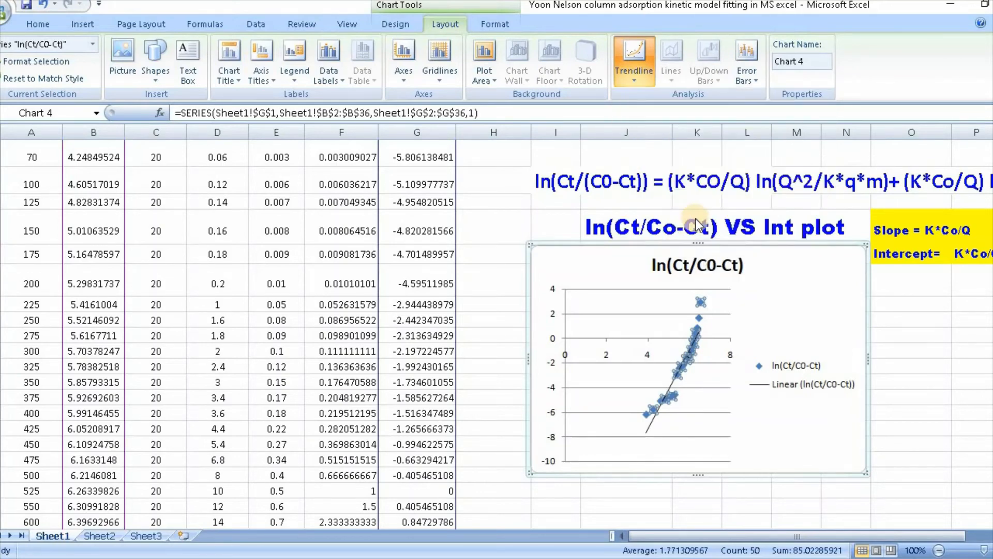
Display the trendline equation (y = 3.232x - 20.34) and R² = 0.898 on the chart.
left_click(633, 58)
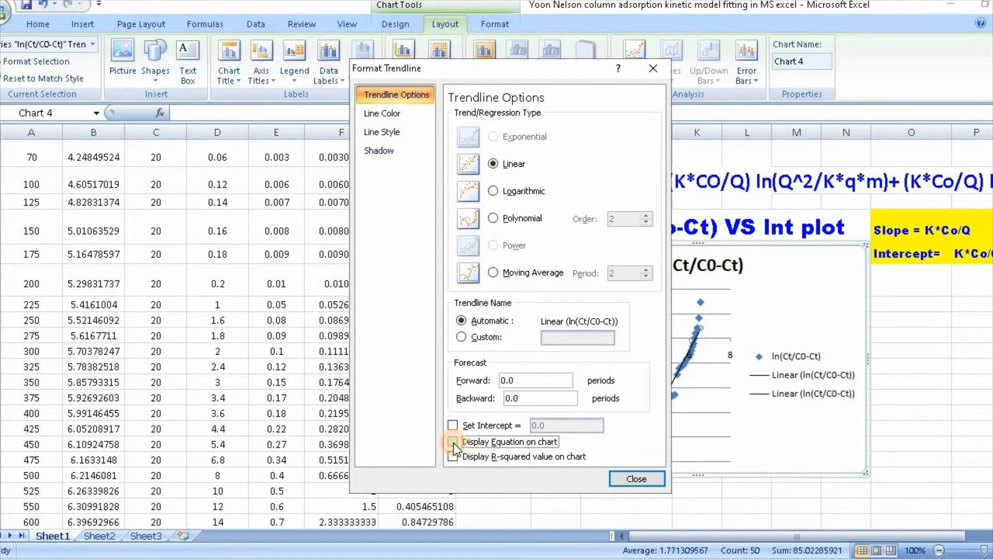
left_click(453, 442)
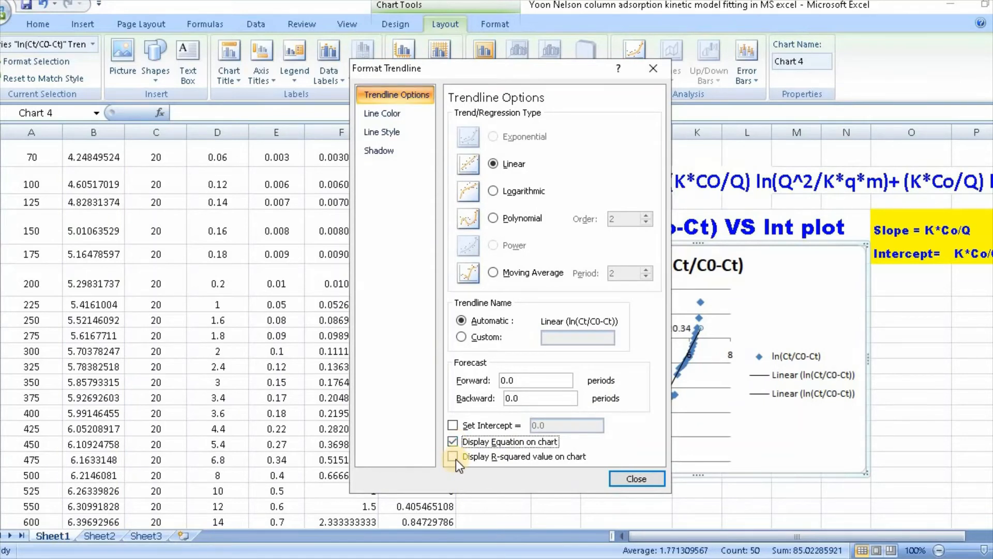
left_click(454, 456)
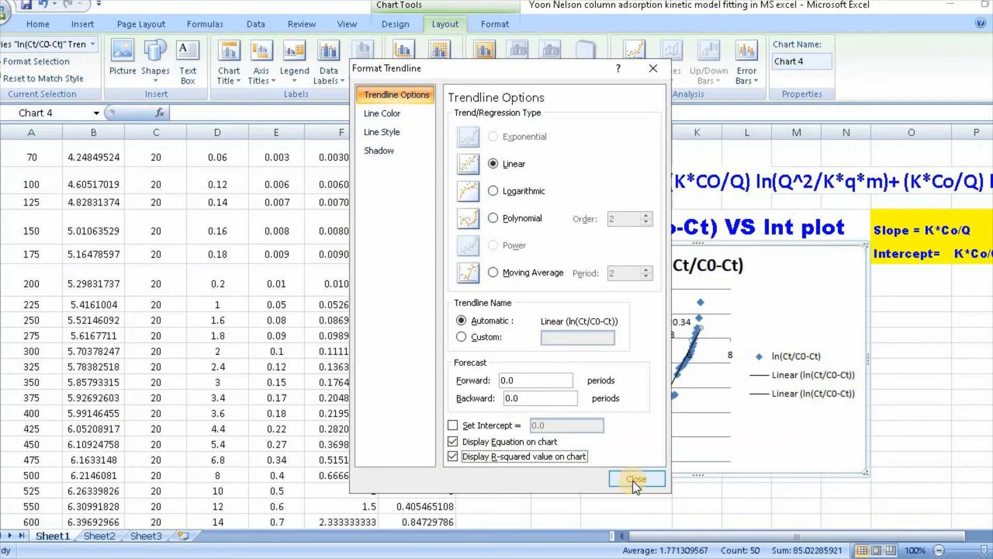
left_click(638, 478)
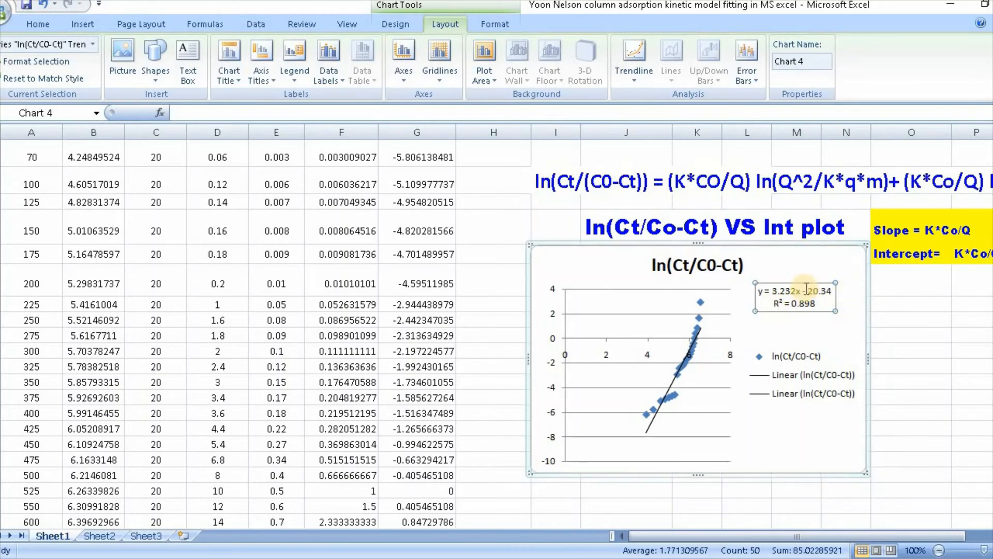
mouse_move(789, 306)
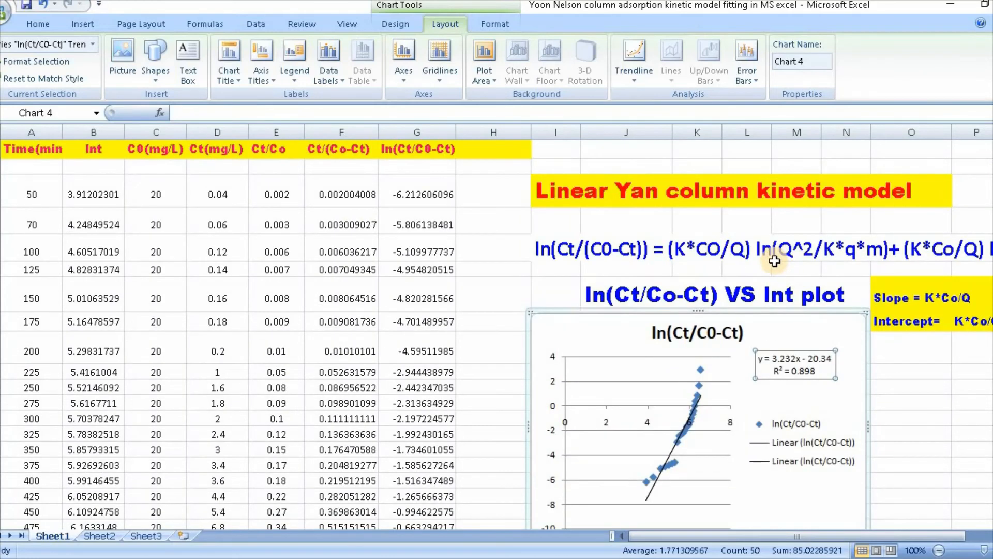
mouse_move(787, 260)
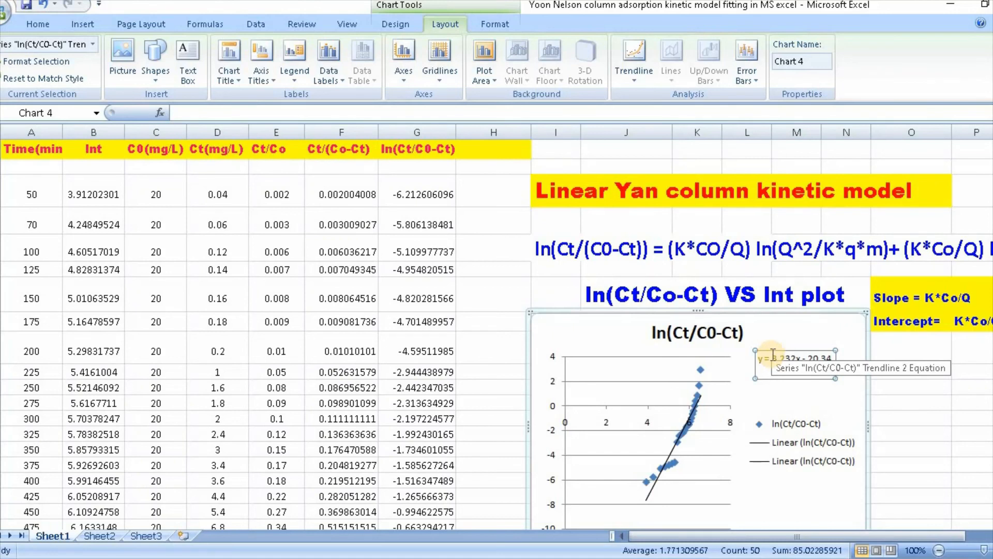
mouse_move(772, 331)
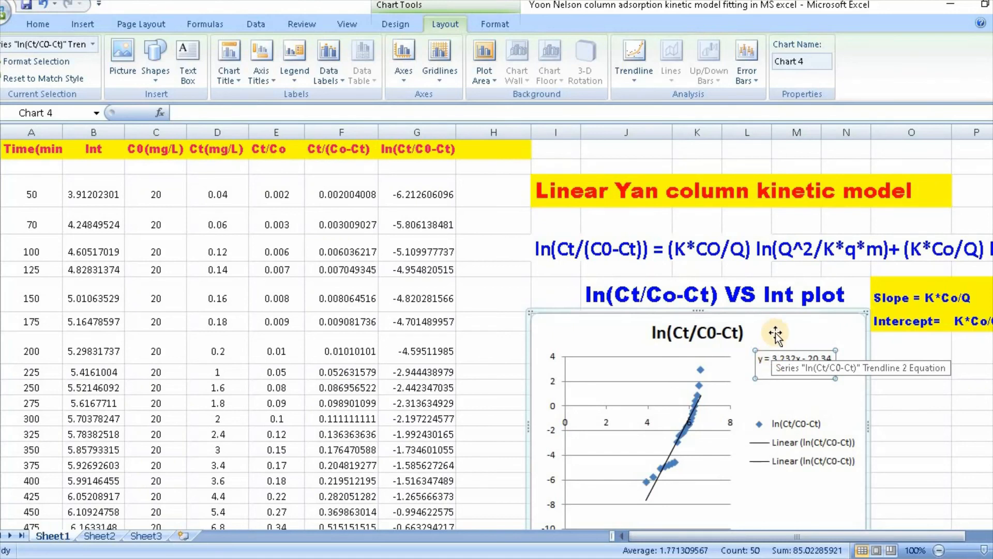
mouse_move(780, 329)
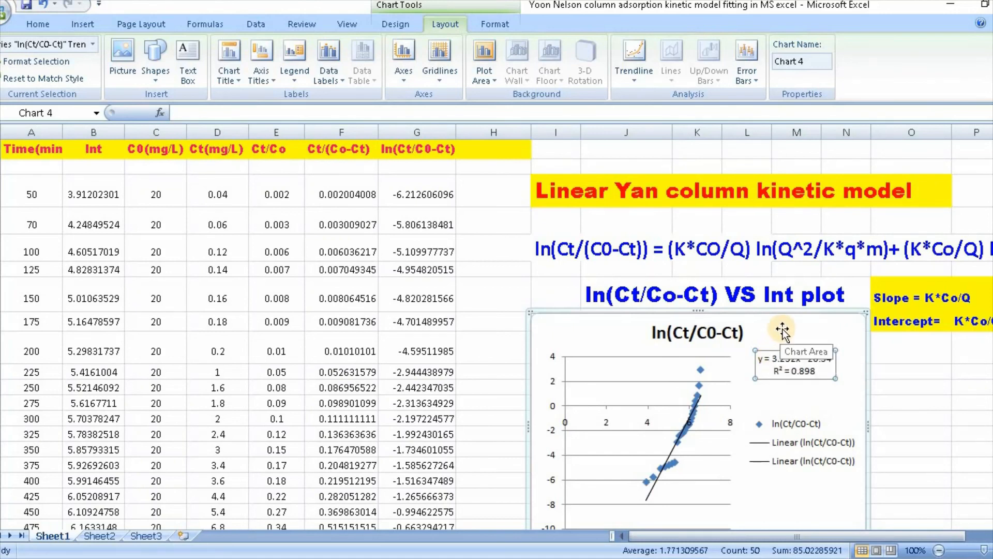